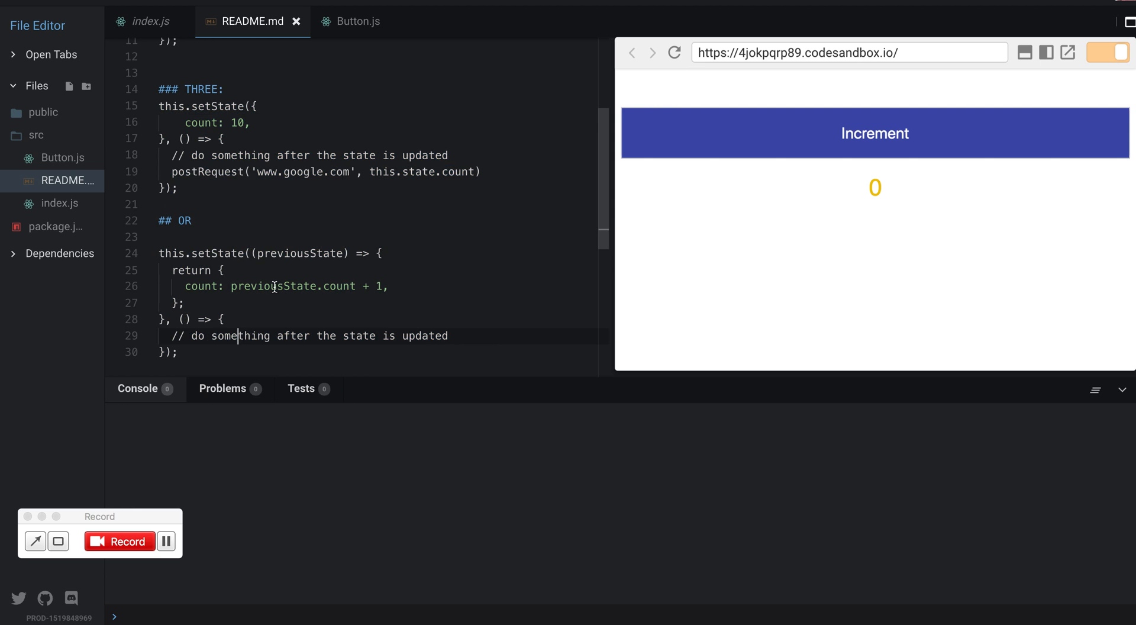
Step: Add console.log('handleClick', this.state.count) inside handleClick in Button.js
left_click(356, 22)
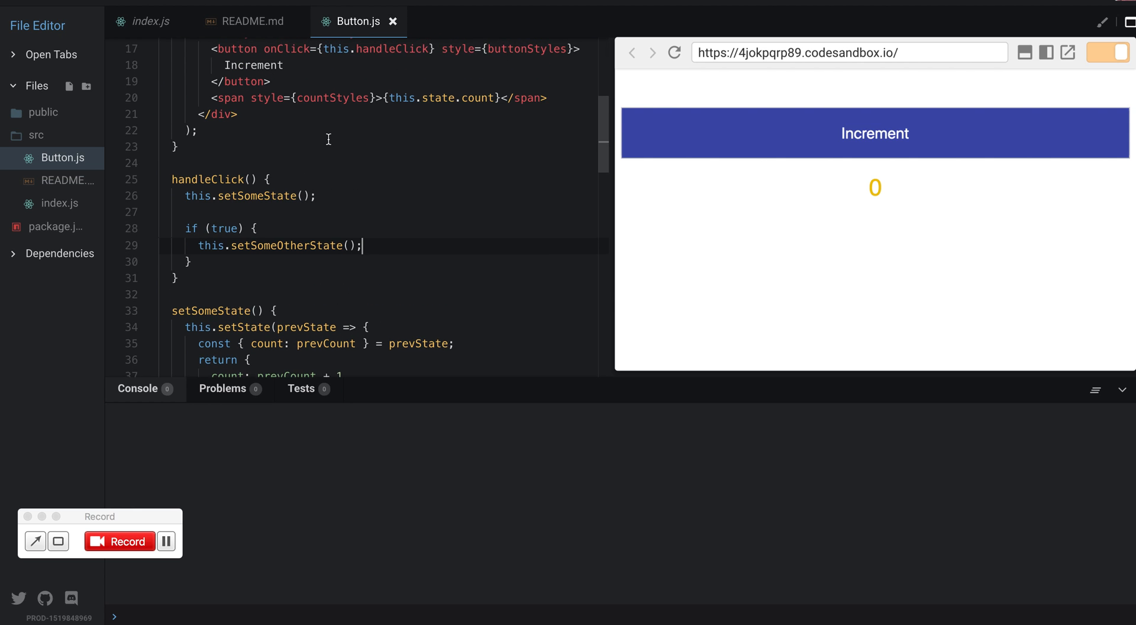
type("conso")
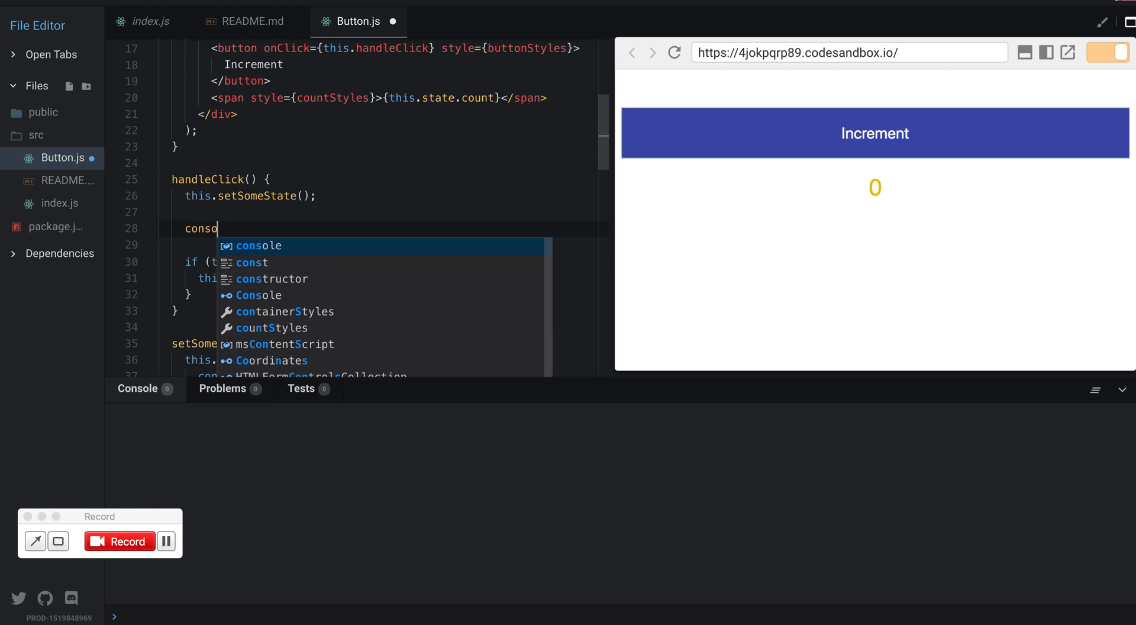
type("le.log('')")
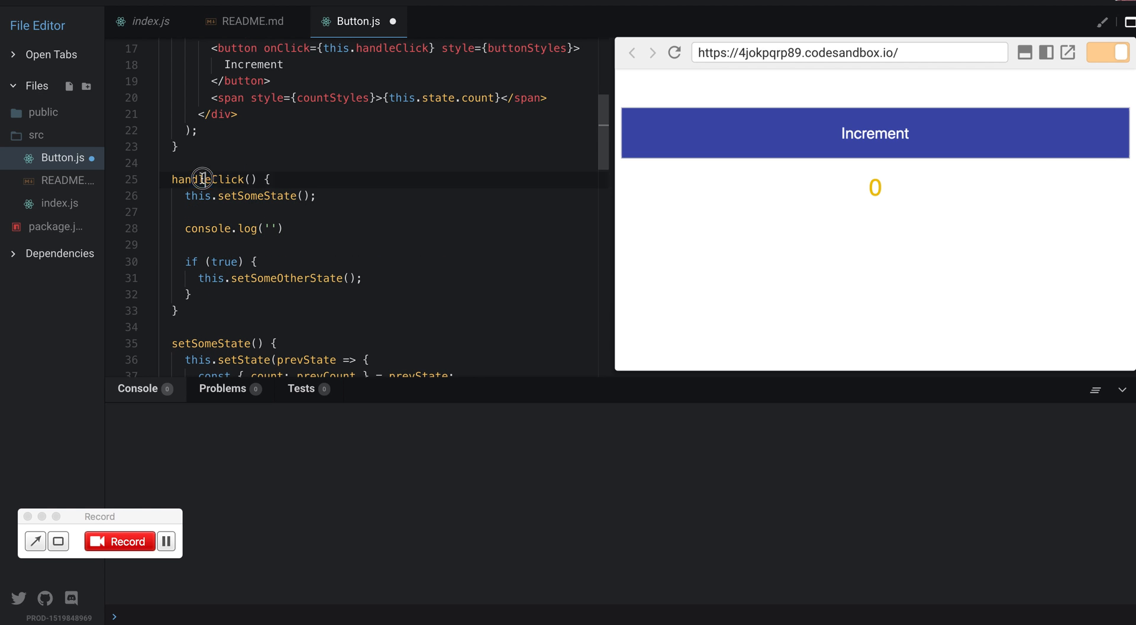
type("handleClick")
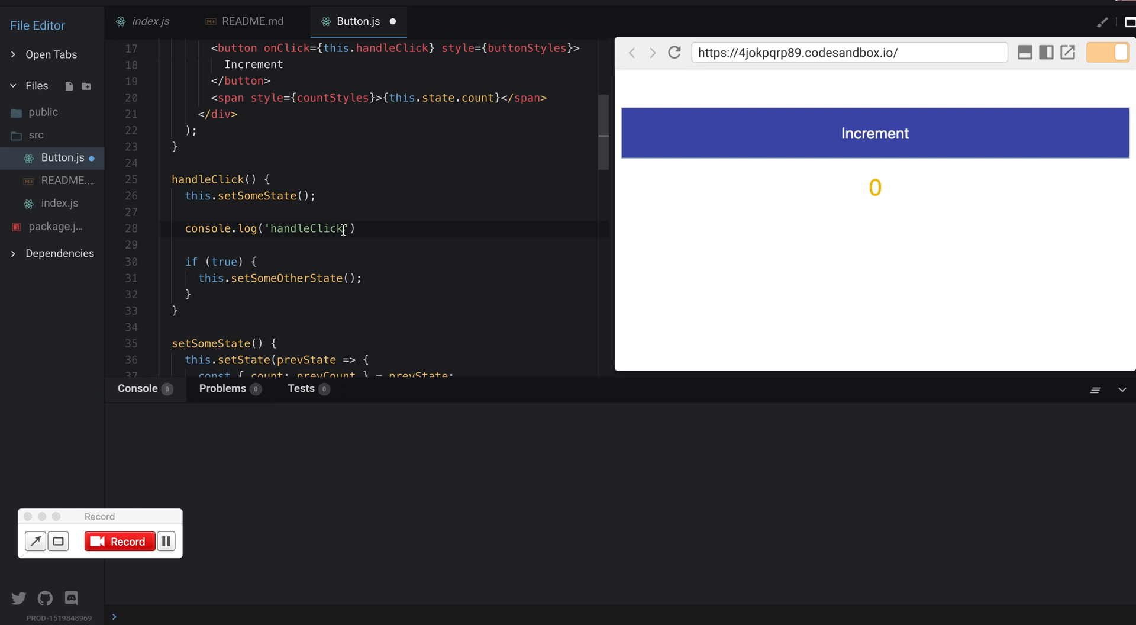
type(",")
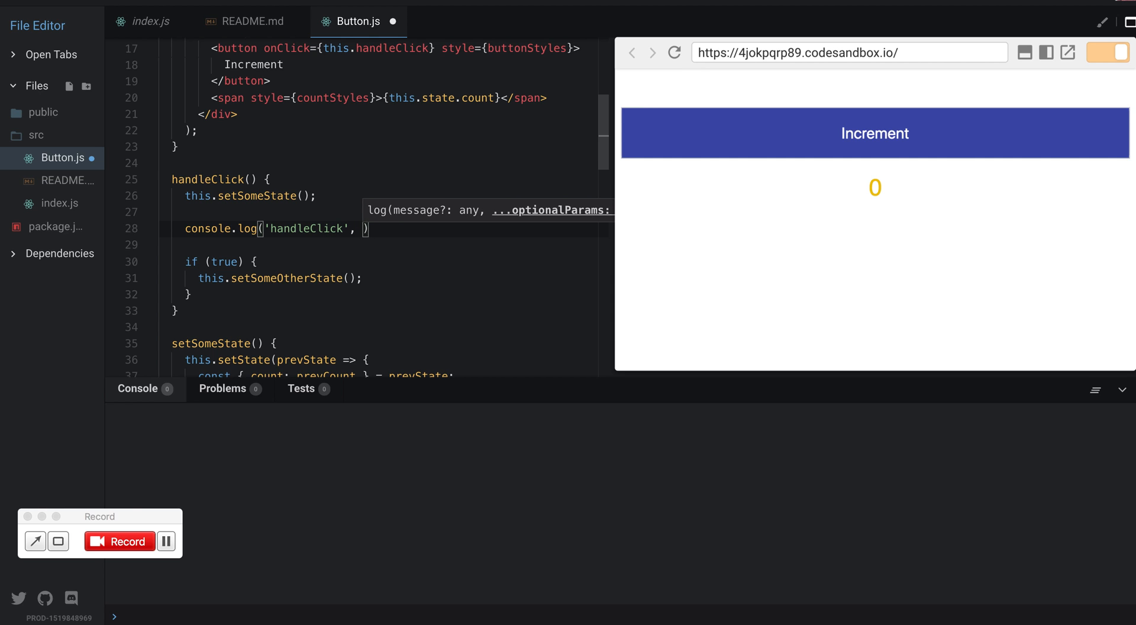
type("this.,s")
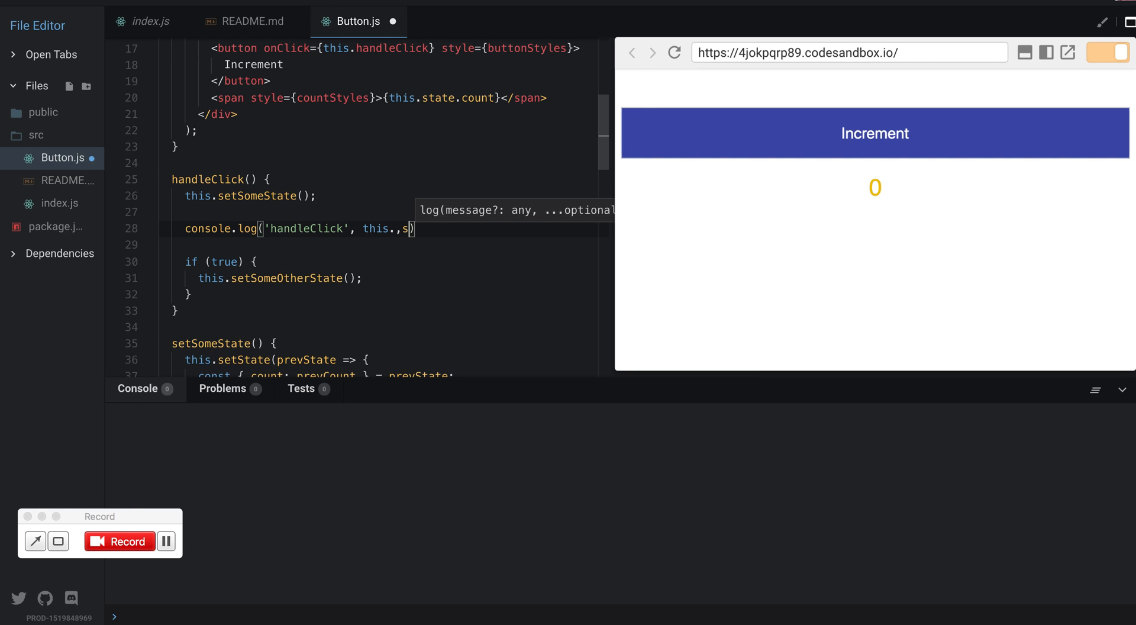
type("tate.count")
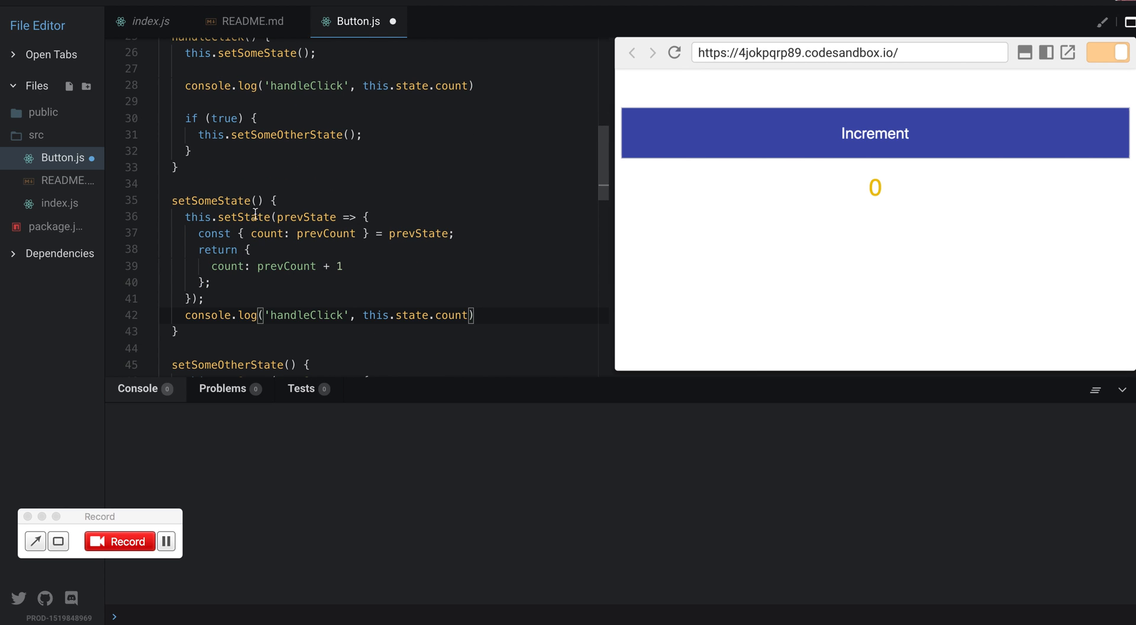
Step: Copy the log into setSomeState, setSomeOtherState and render, relabelling each with its function name
type("setSomeState")
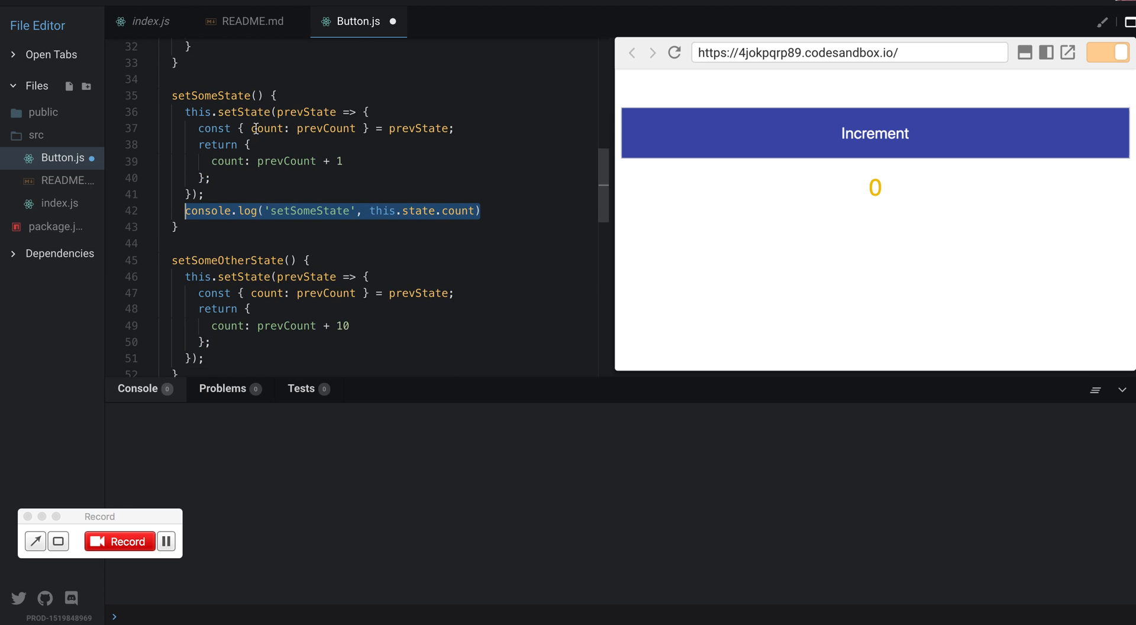
scroll("down", 3)
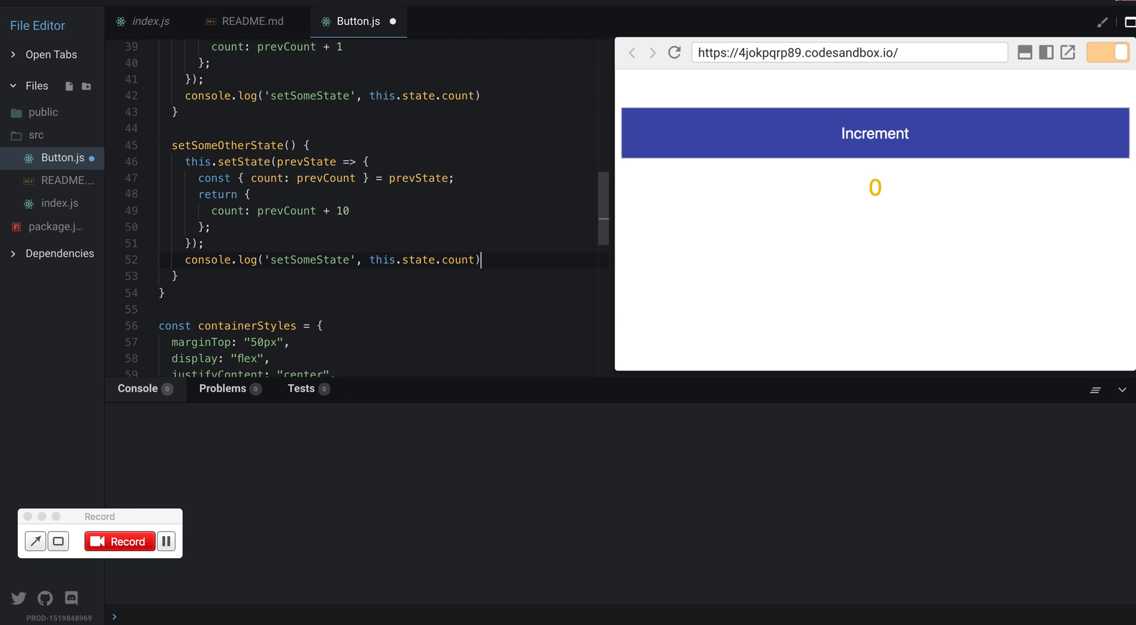
double_click(227, 145)
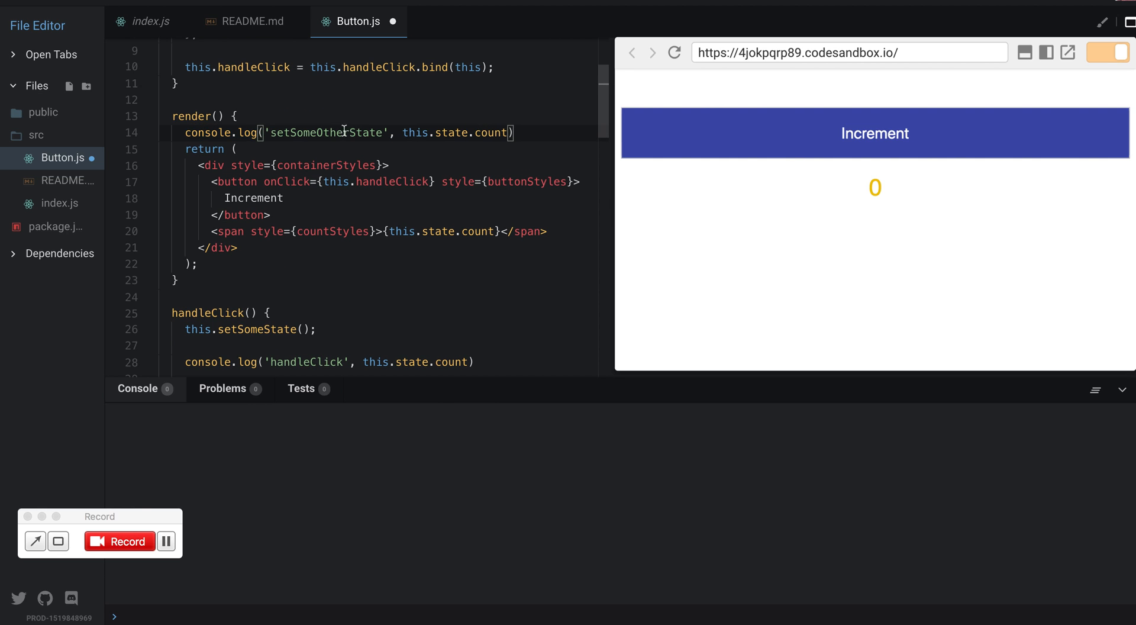
type("in r")
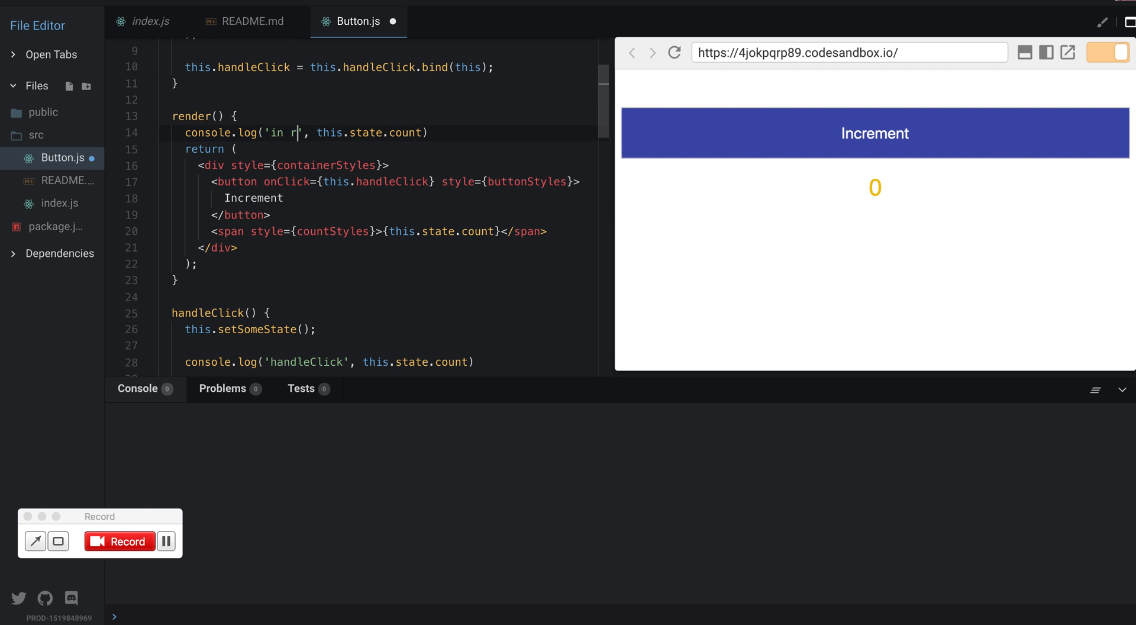
type("ender\"")
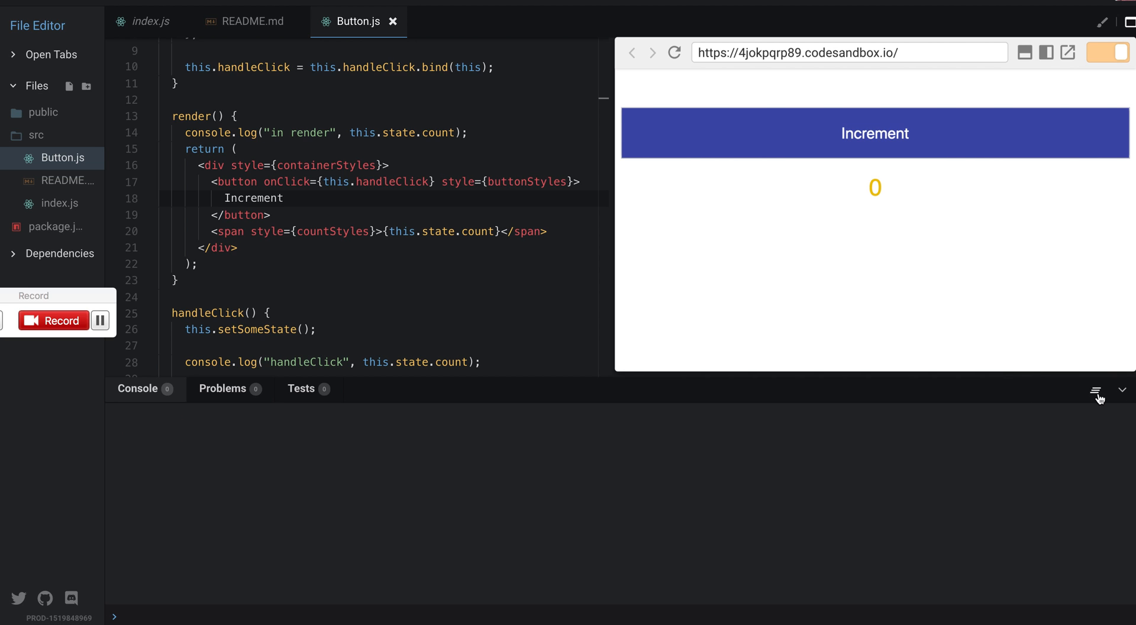
mouse_move(887, 143)
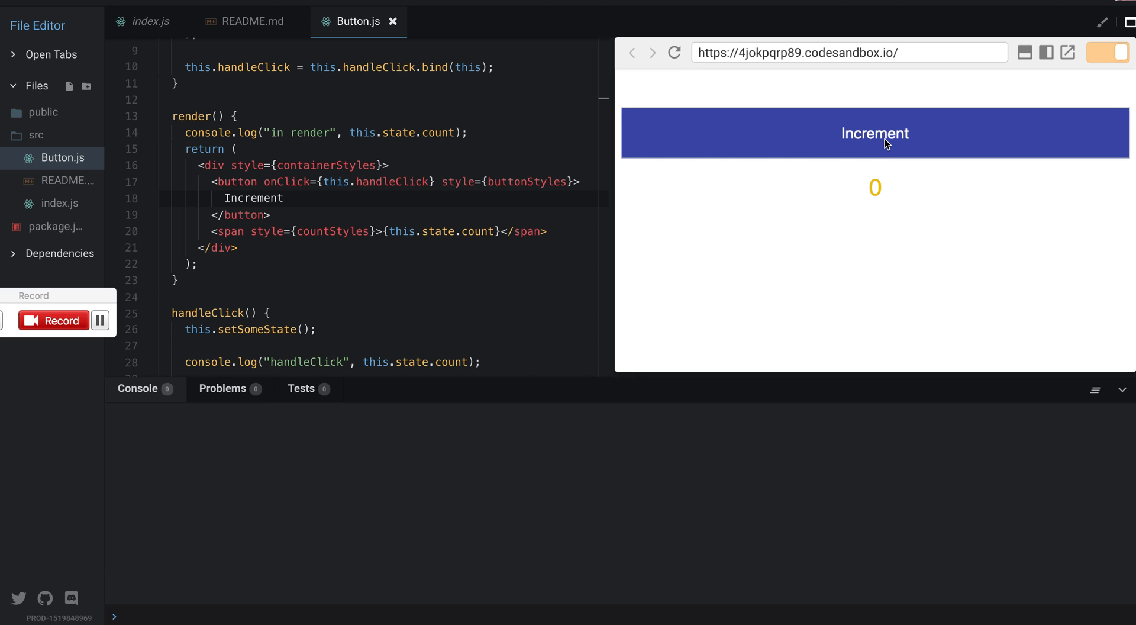
Step: Increment the counter once so the preview shows 11 and review the setSomeState log
left_click(874, 132)
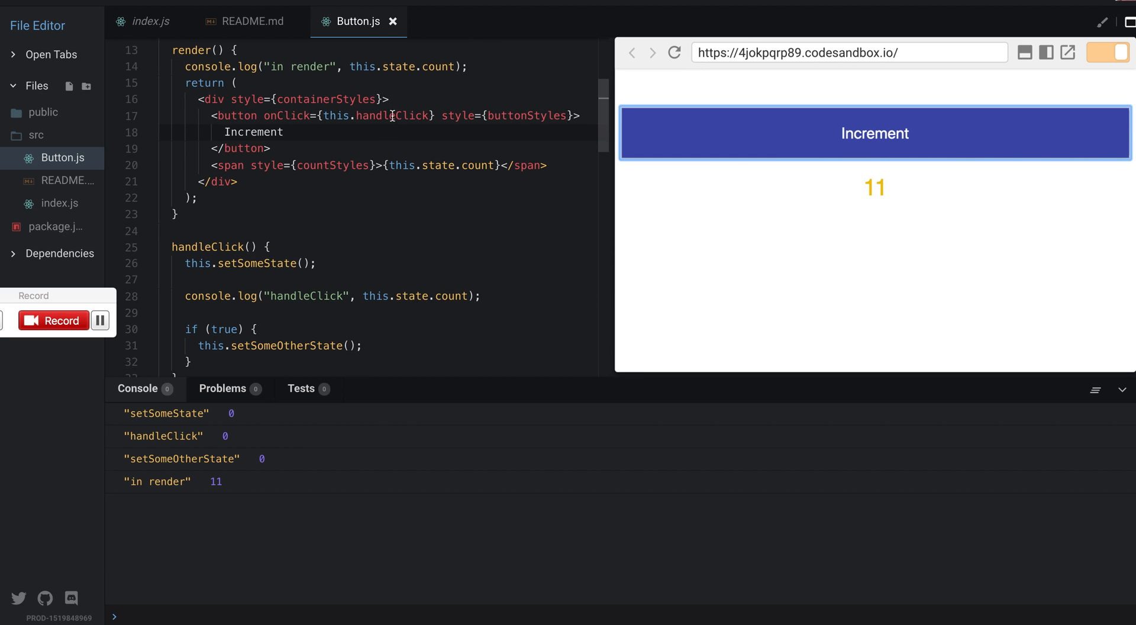
scroll("down", 3)
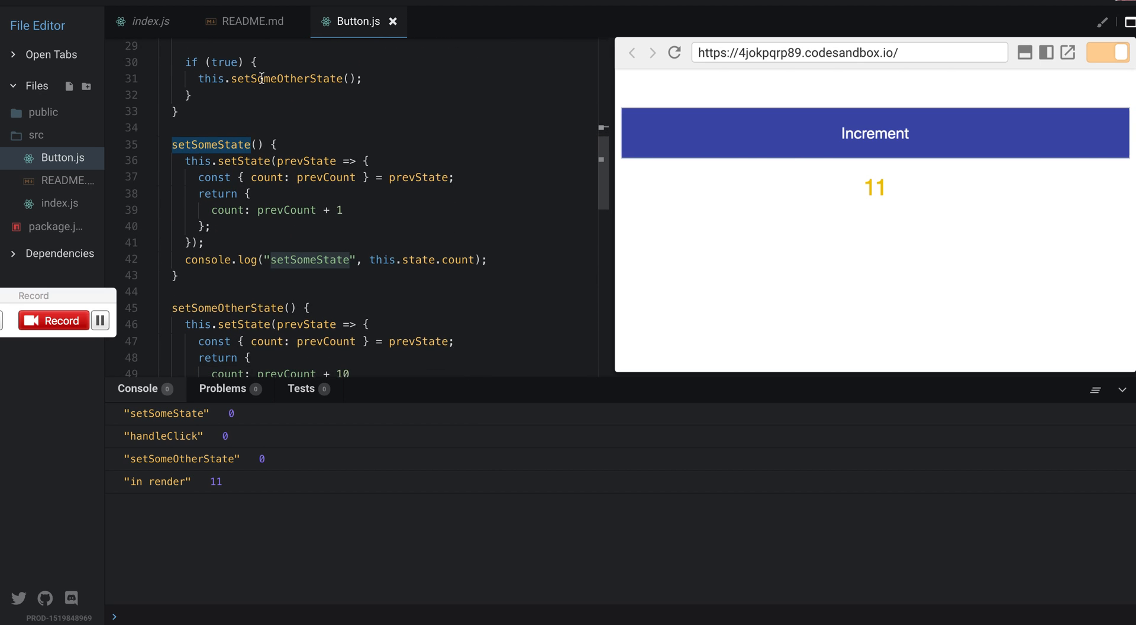
left_click_drag(186, 161, 210, 243)
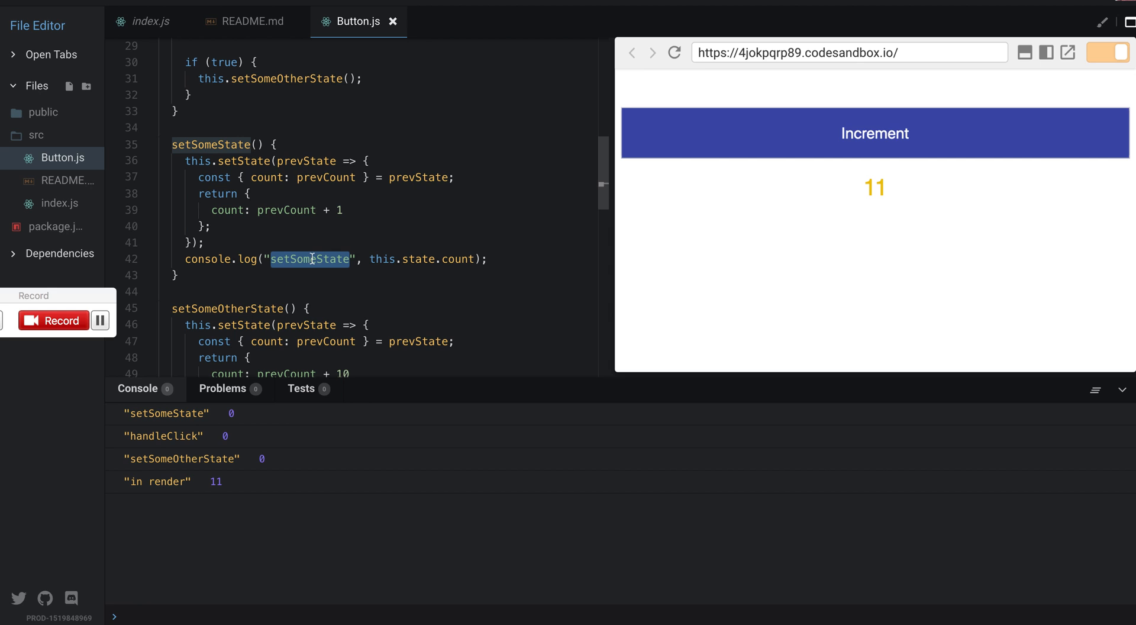
mouse_move(306, 328)
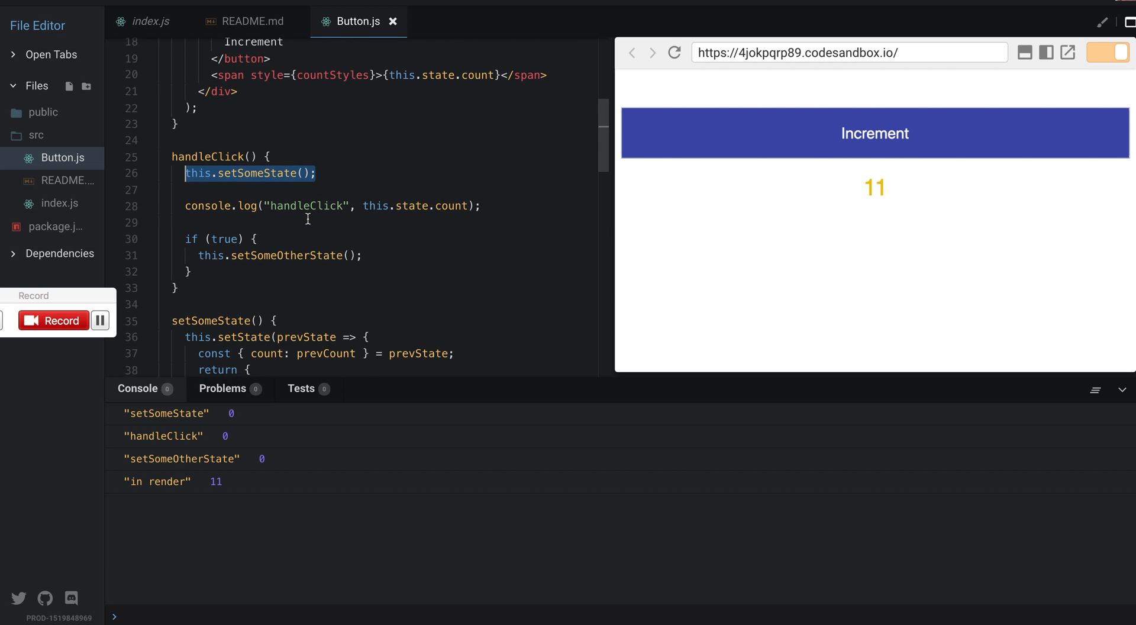
Step: Review setSomeOtherState's updater, noting the 10 added to prevCount
scroll("down", 3)
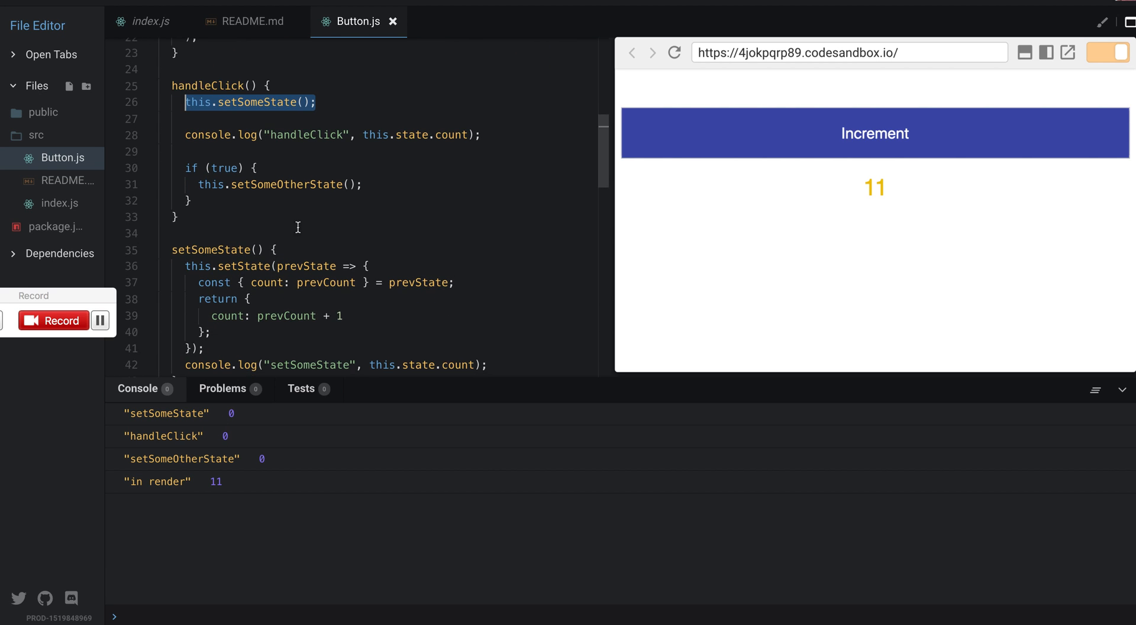
scroll("down", 3)
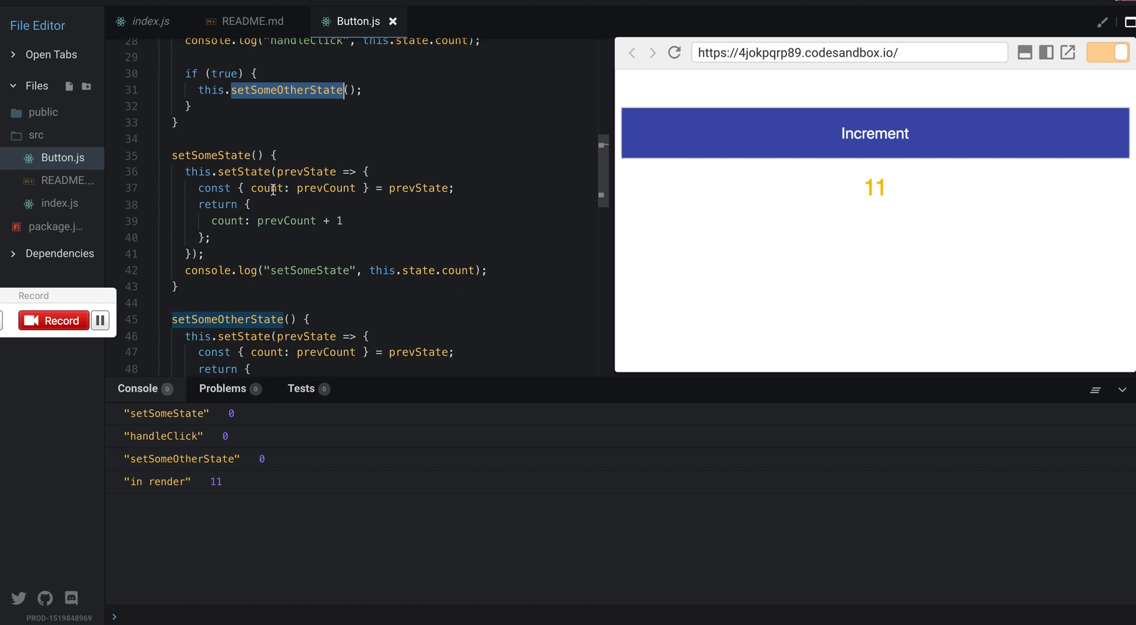
scroll("down", 3)
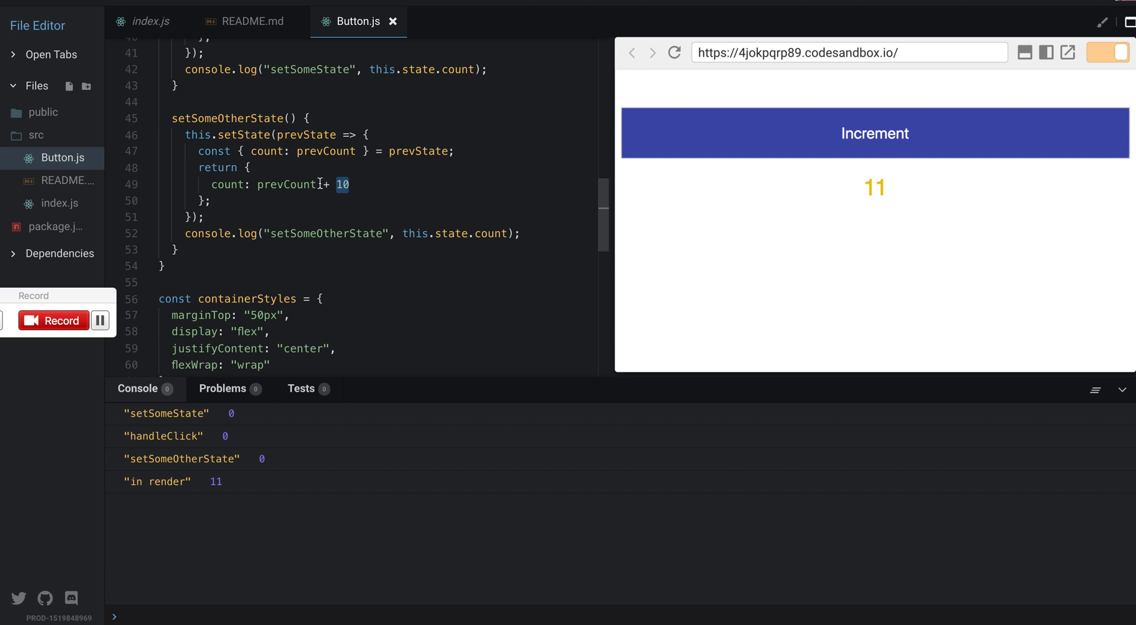
double_click(286, 184)
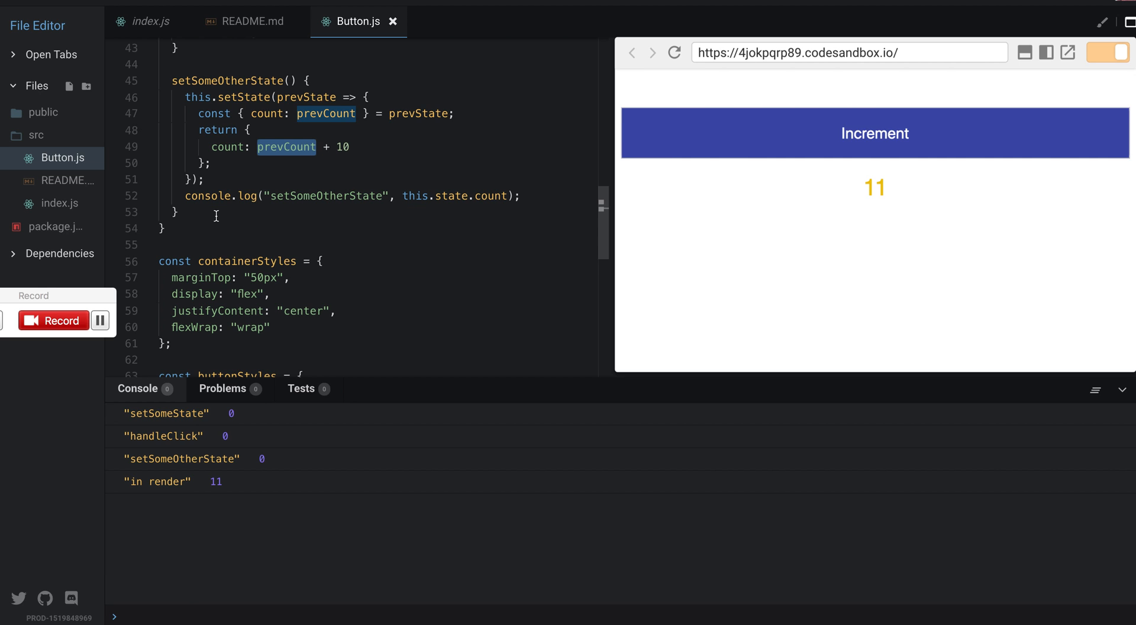
double_click(456, 195)
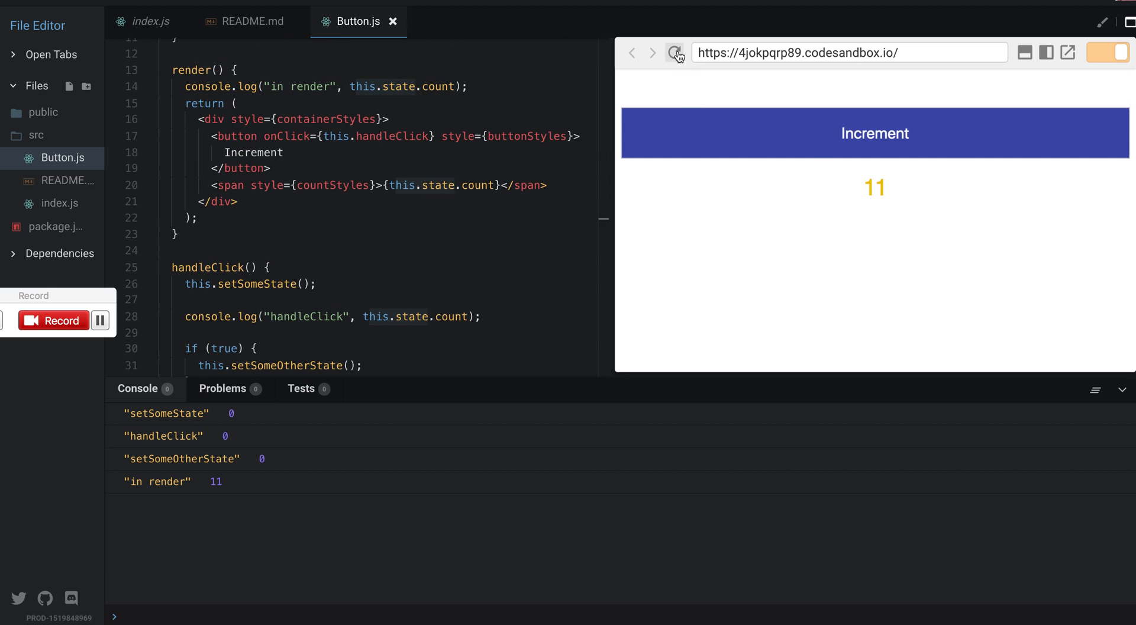
Step: Reload the preview to 0 and relabel the log in setSomeState's callback as 'setSomeState in callback'
left_click(674, 52)
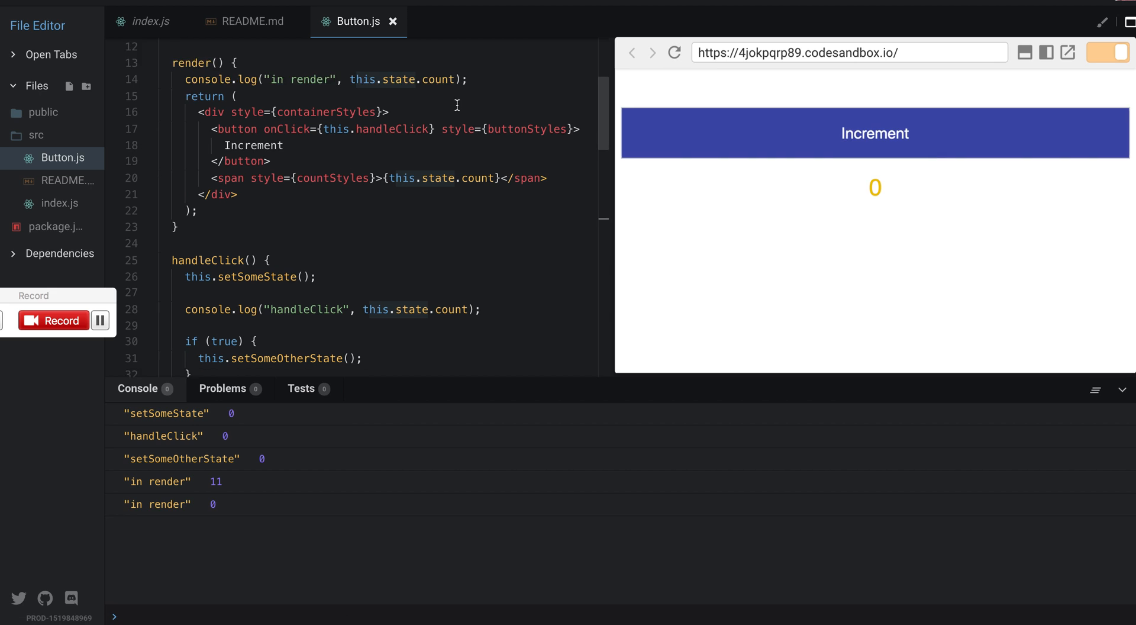
scroll("down", 3)
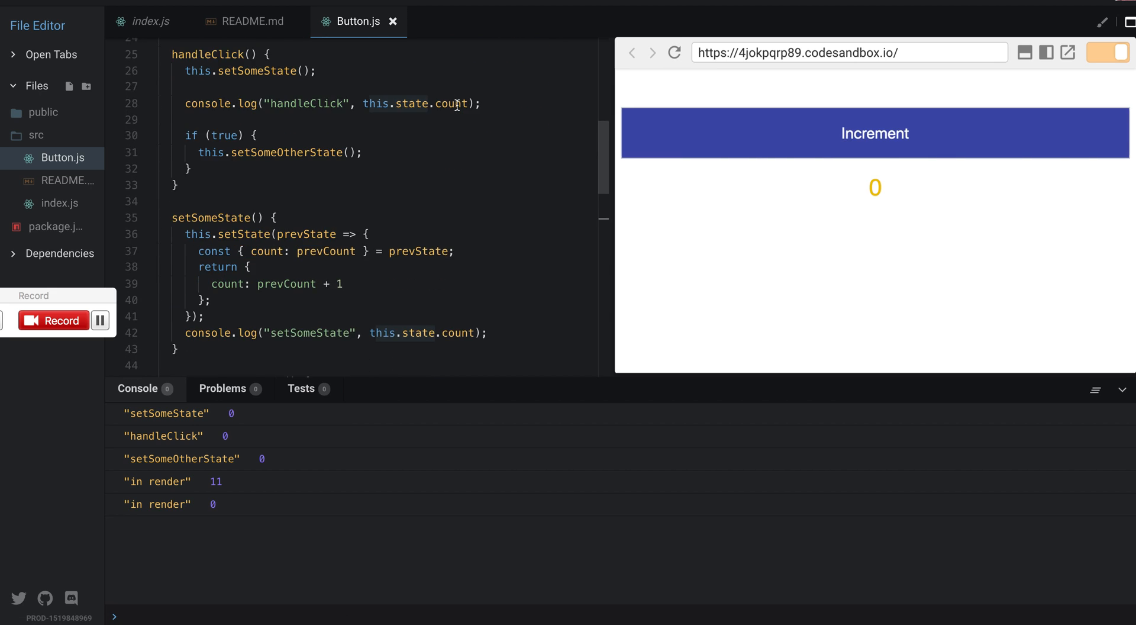
scroll("down", 3)
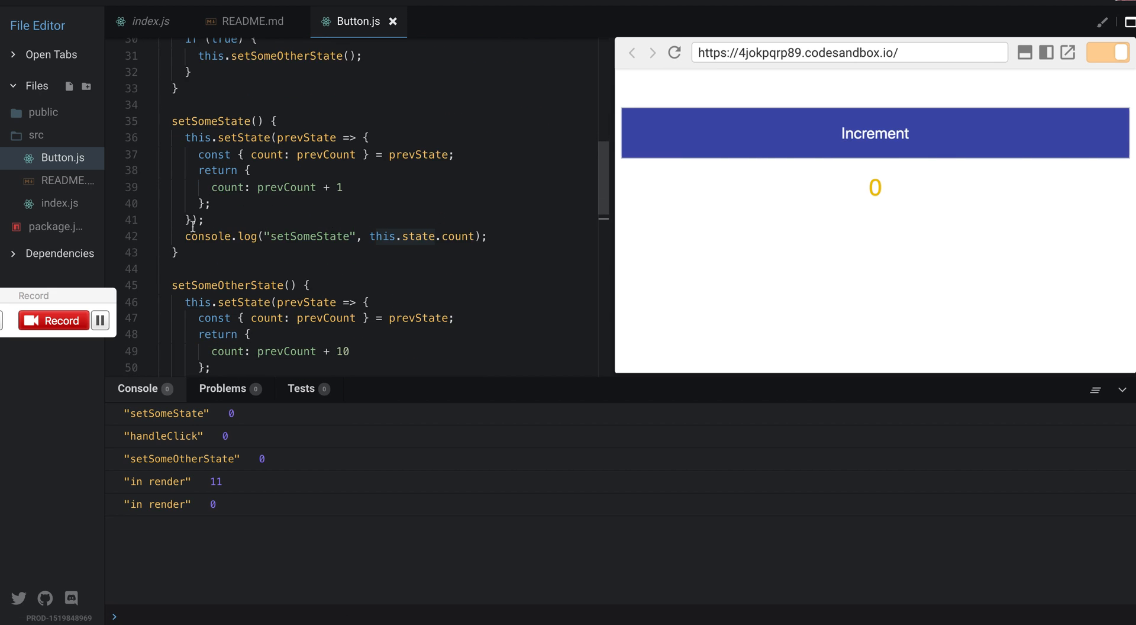
triple_click(336, 236)
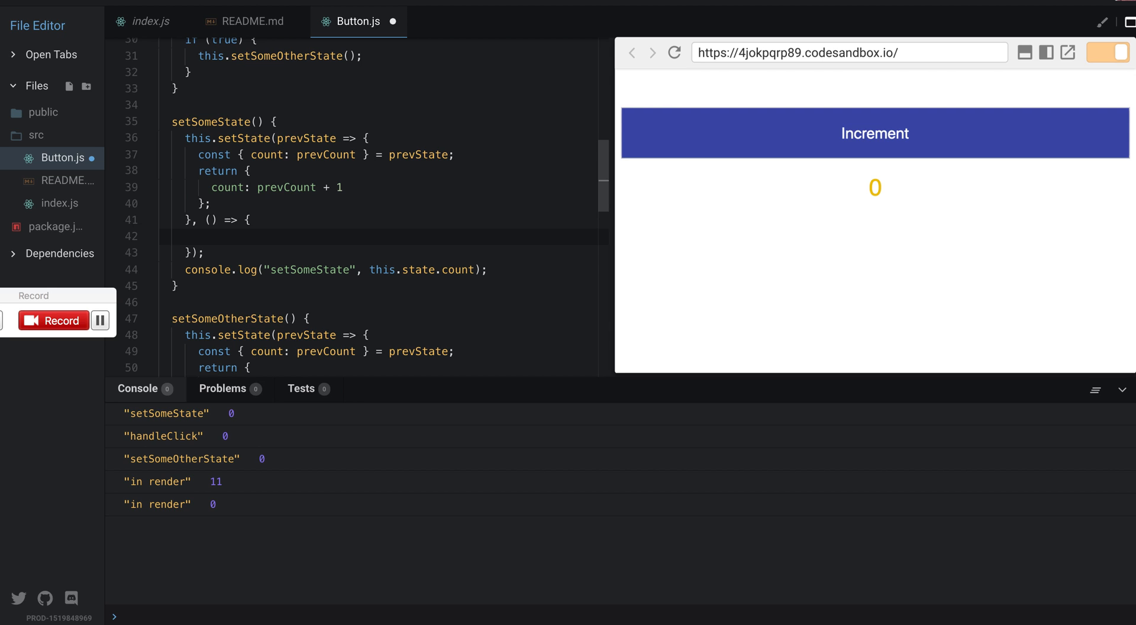
left_click(362, 236)
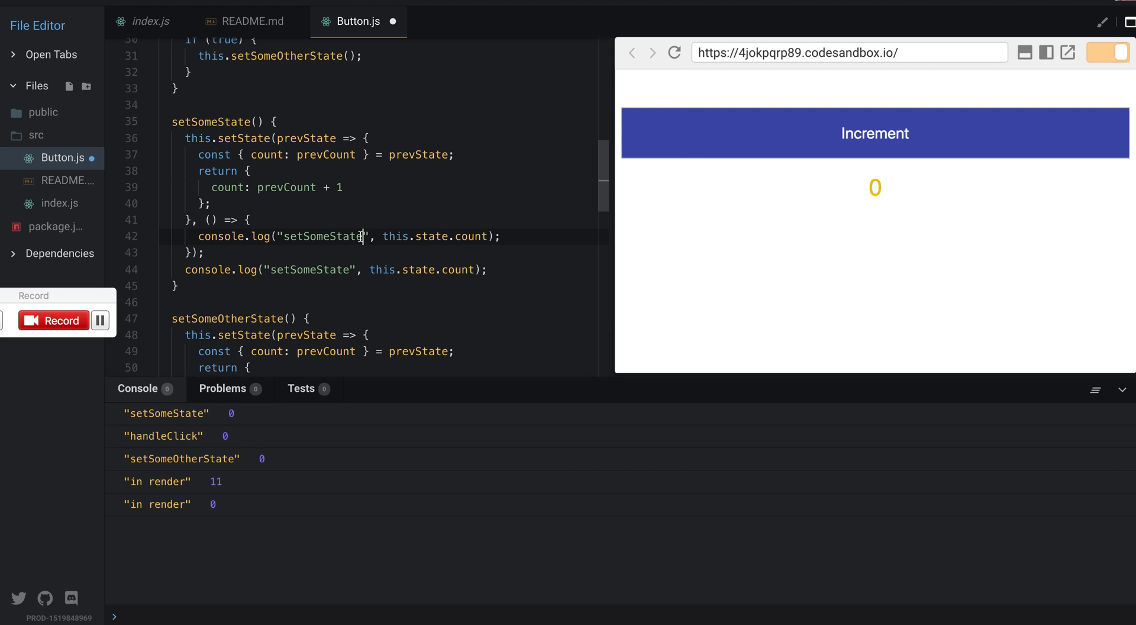
type("in callback")
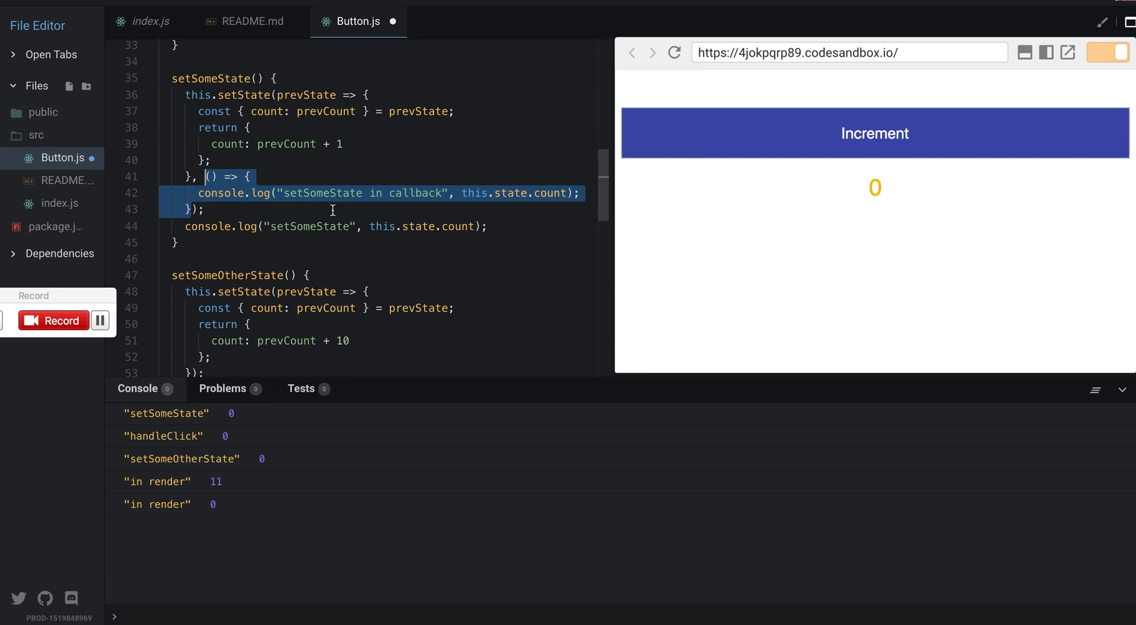
scroll("down", 3)
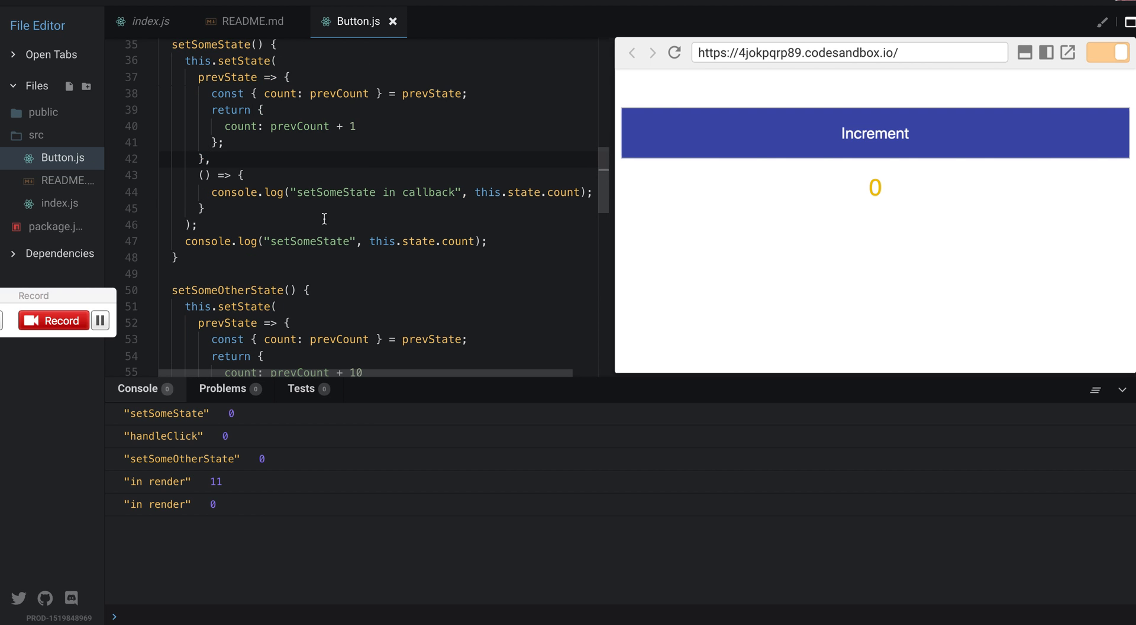
Step: Clear the console, reload the preview and increment once so the count shows 11
left_click(1095, 390)
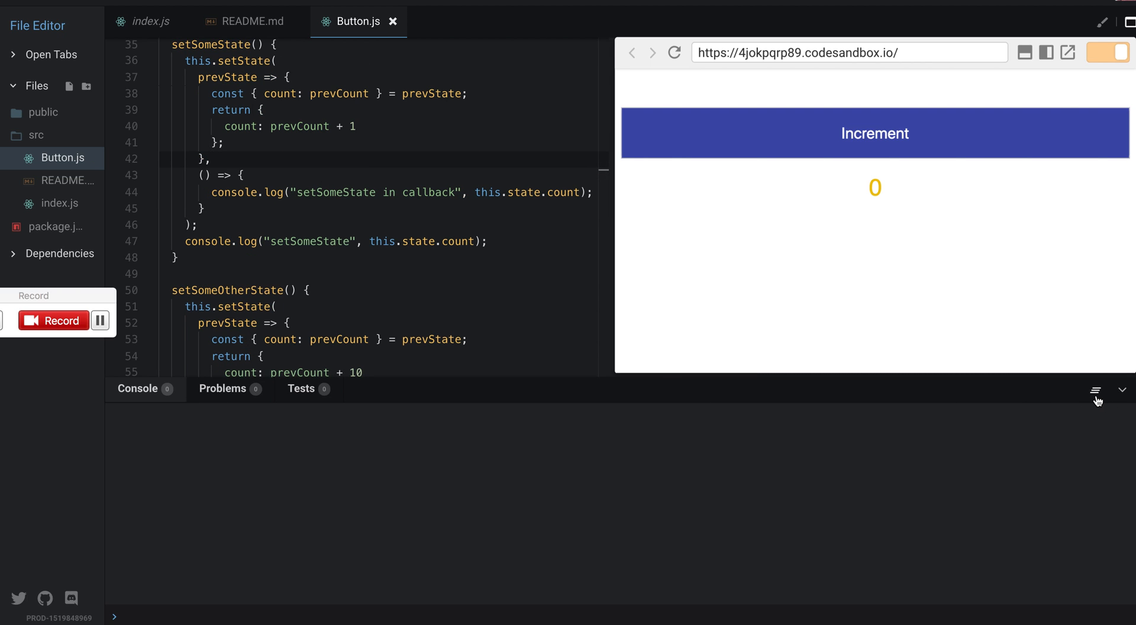
left_click(674, 52)
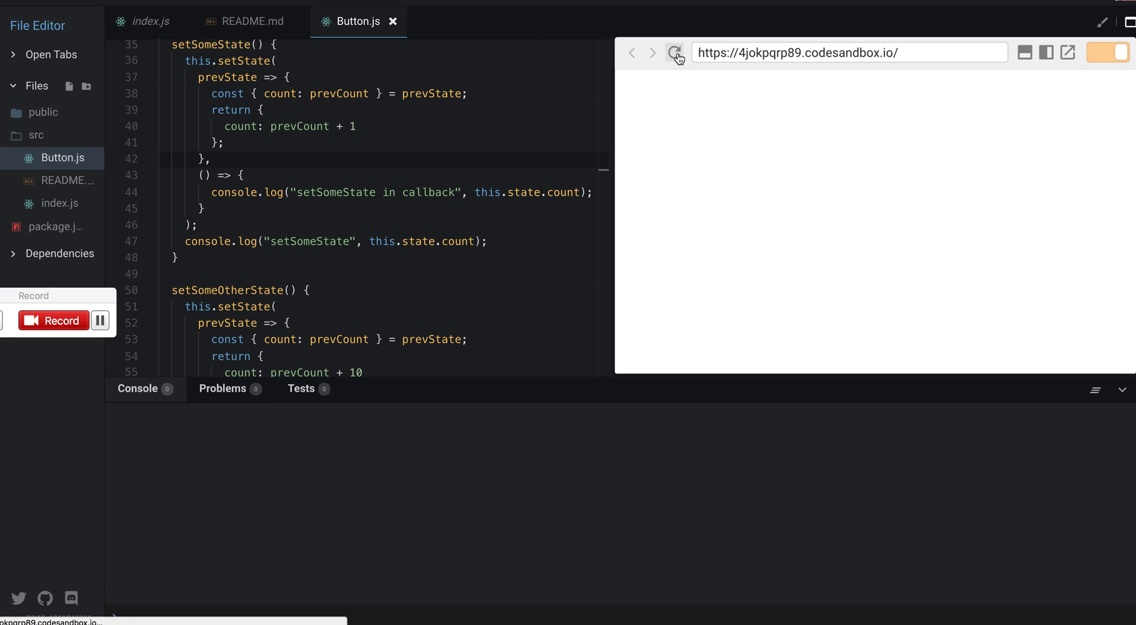
left_click(675, 52)
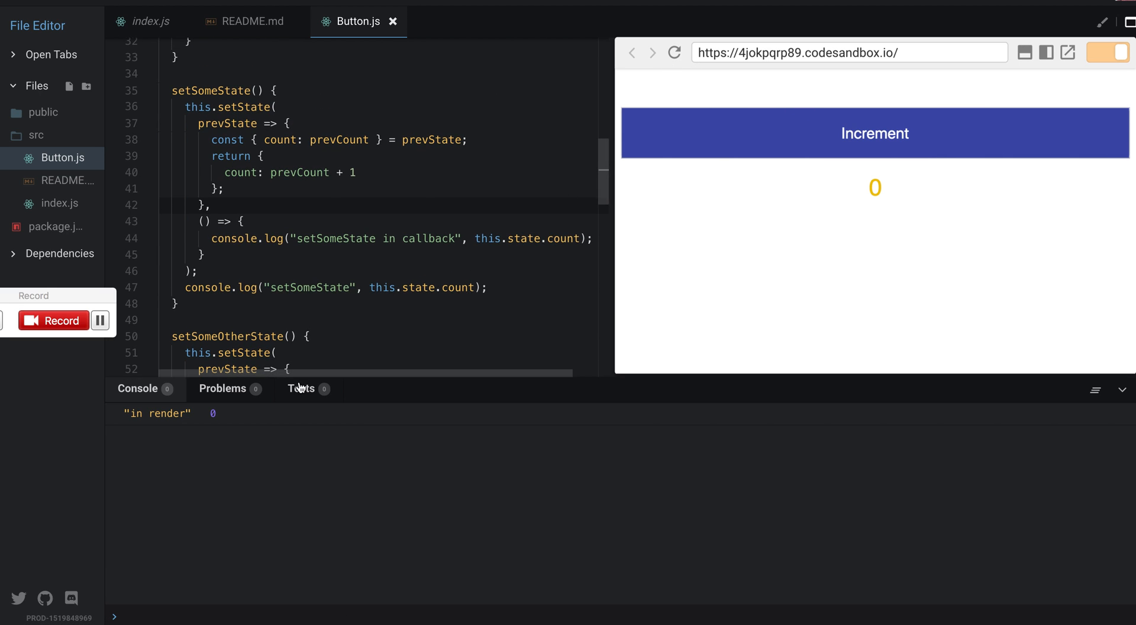
left_click(874, 132)
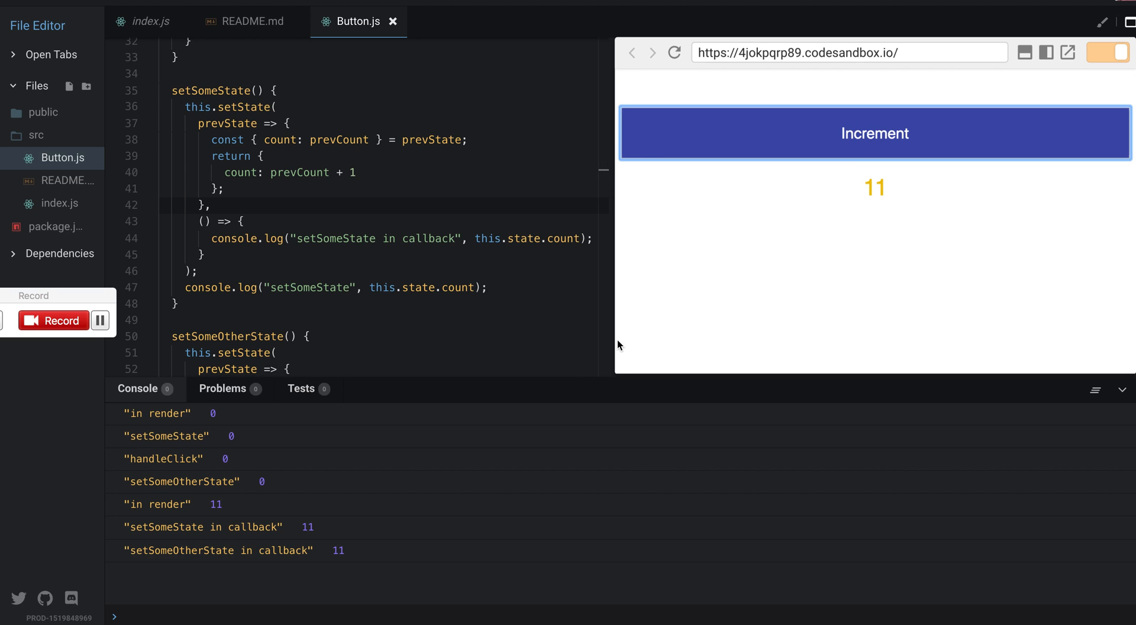
mouse_move(245, 431)
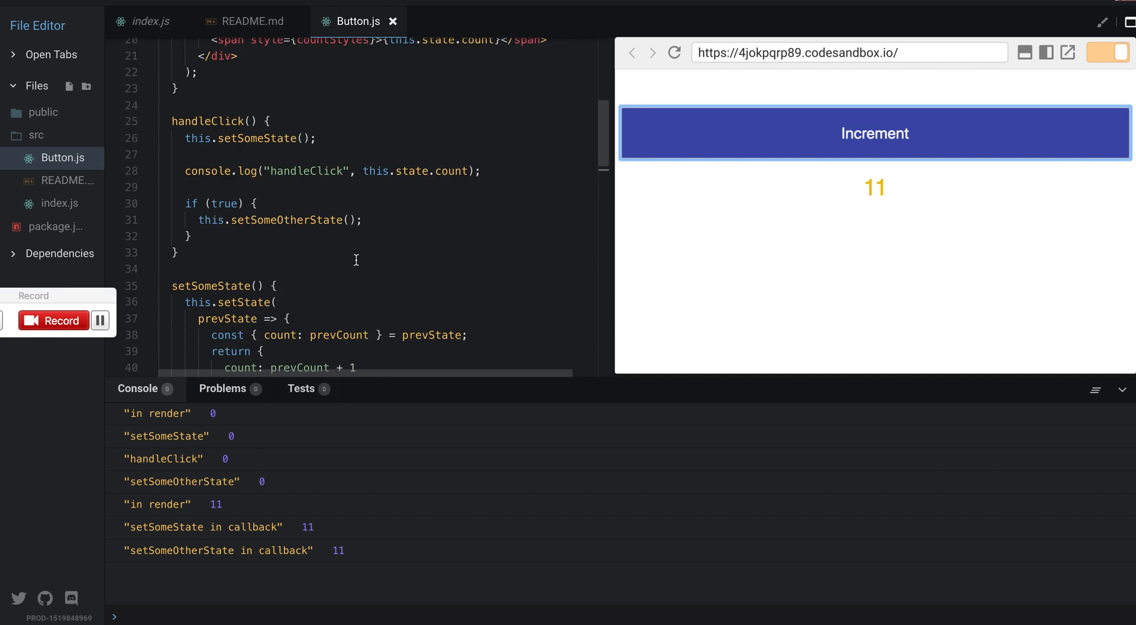
Step: Review setSomeState's setState call and its log statement on line 47
scroll("down", 3)
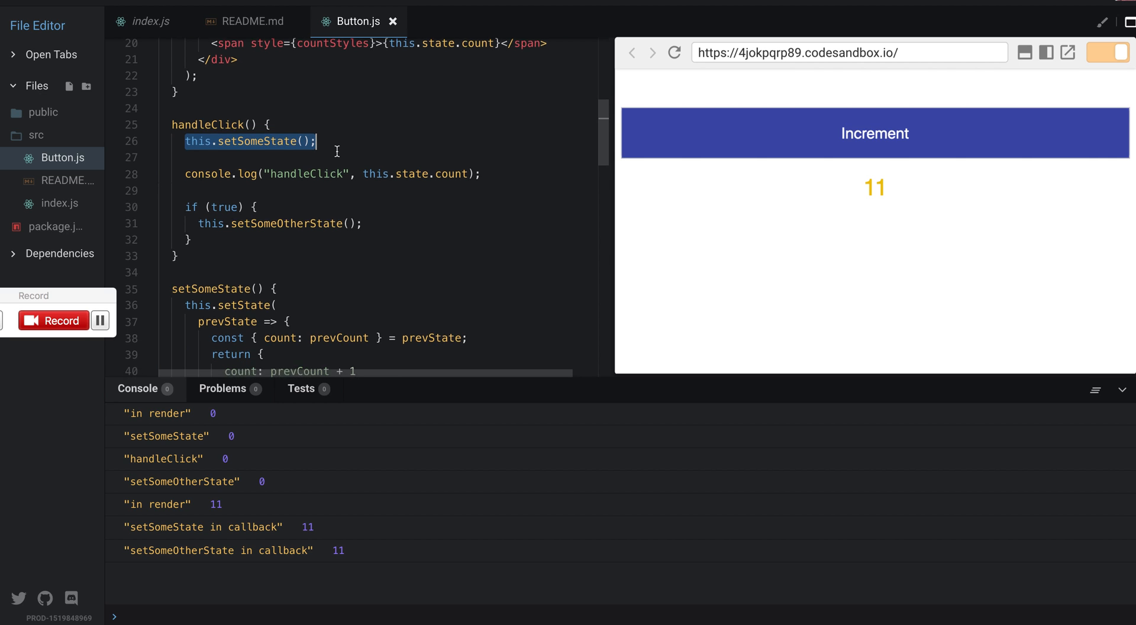
scroll("down", 3)
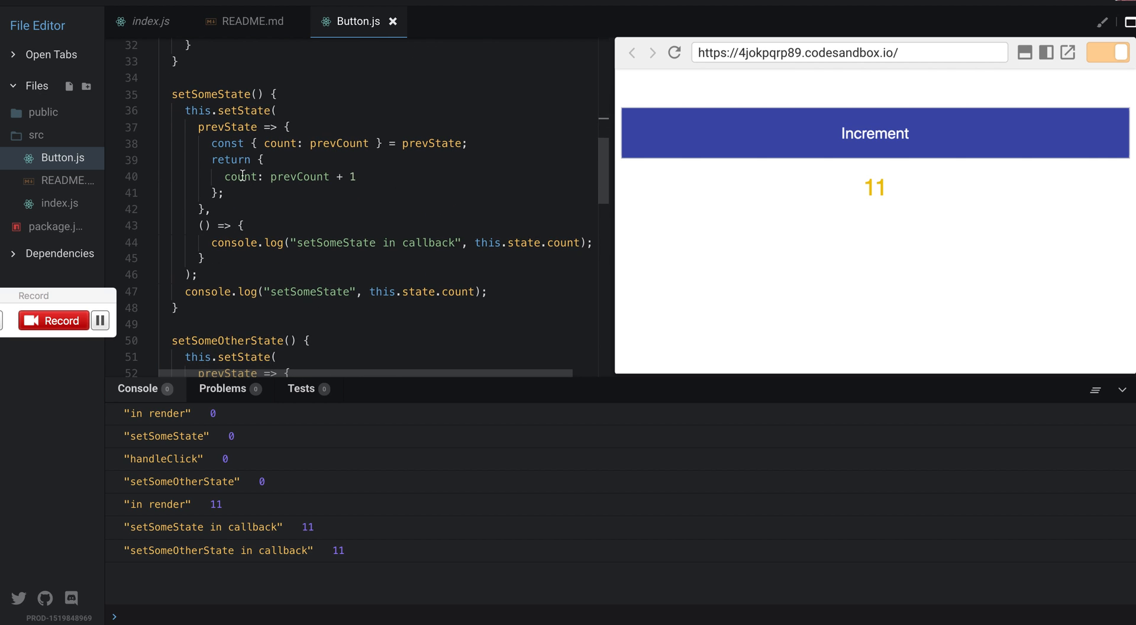
double_click(197, 111)
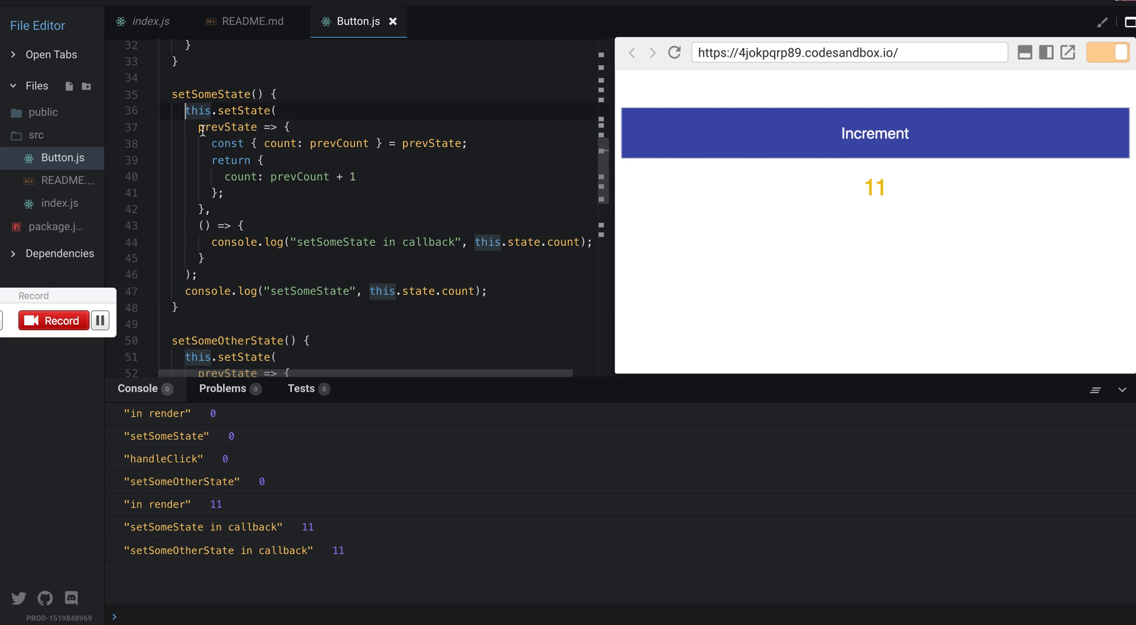
left_click_drag(200, 127, 210, 210)
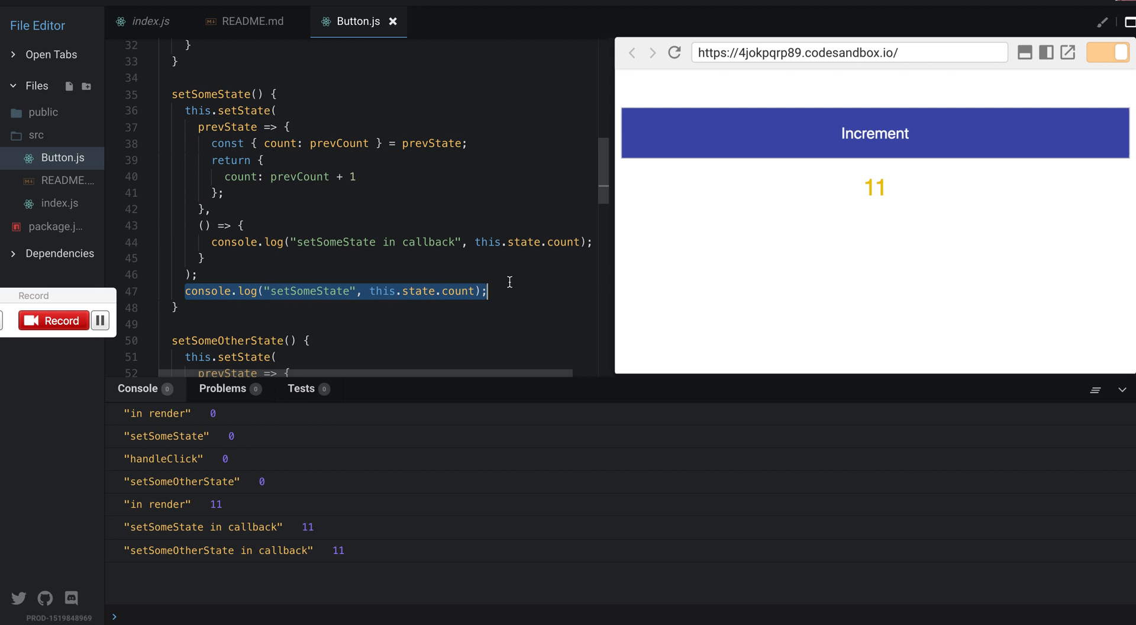
mouse_move(439, 299)
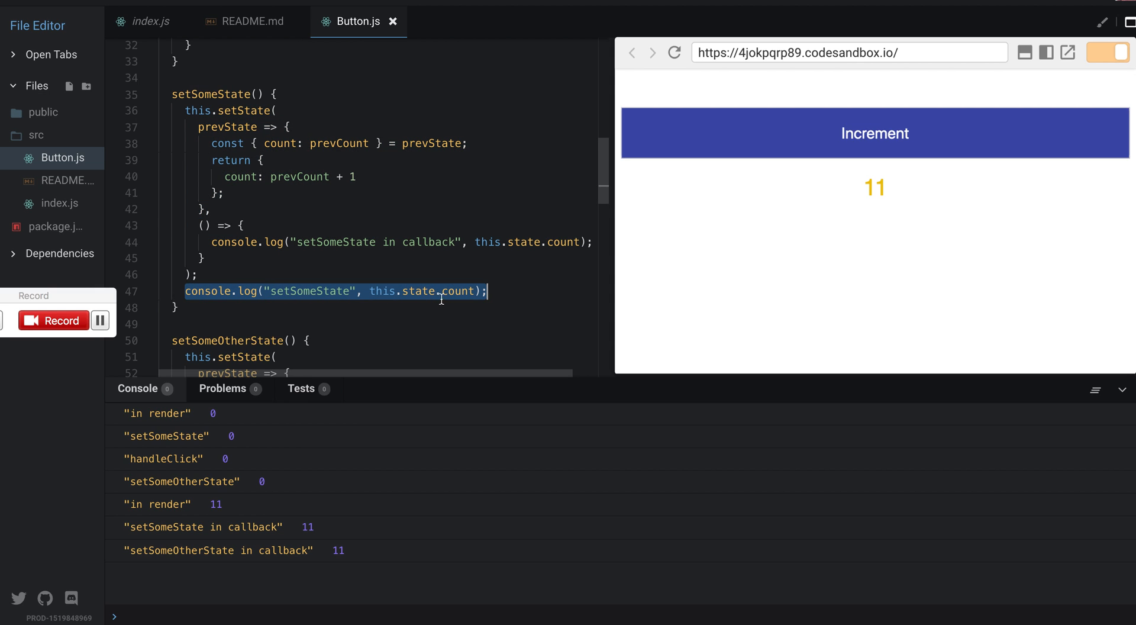
mouse_move(177, 461)
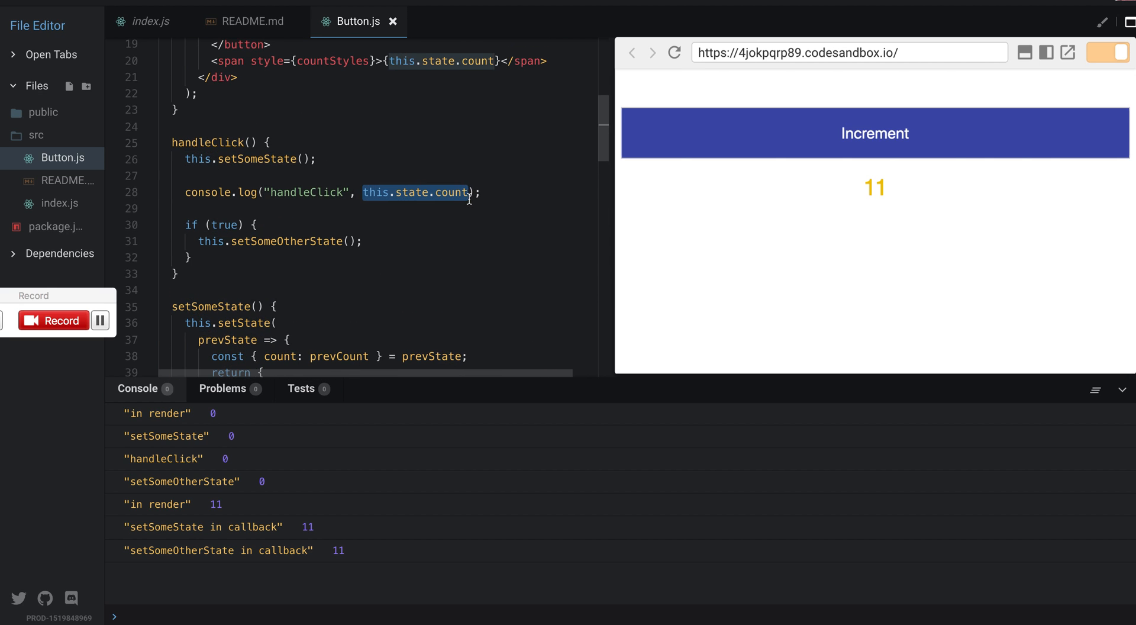
Step: Review setSomeOtherState's updater function and its callback log line
scroll("down", 3)
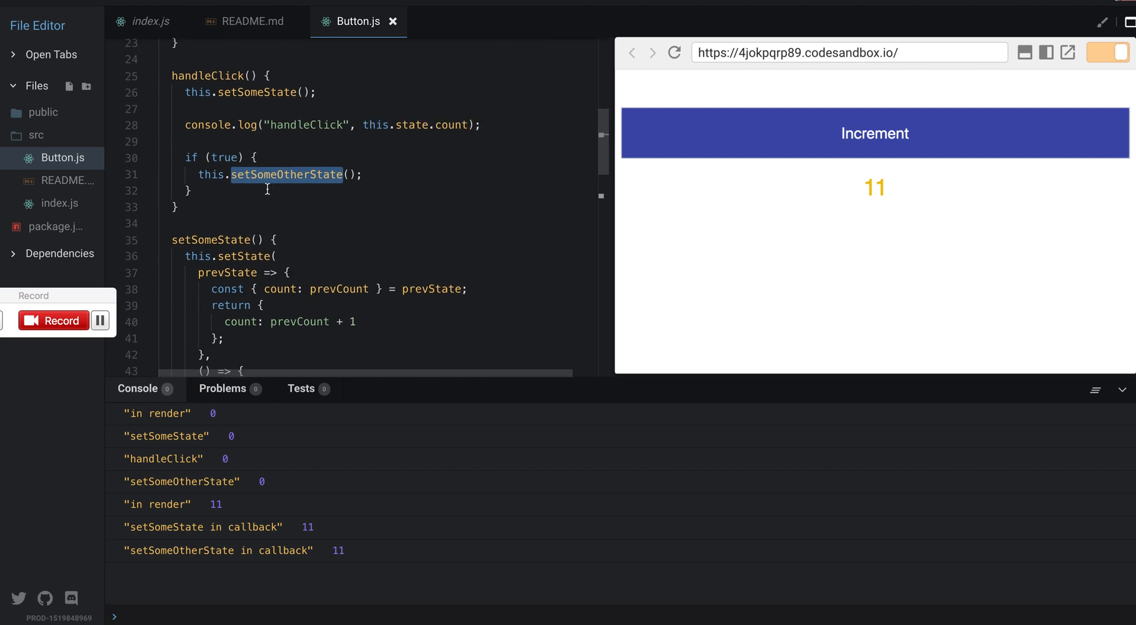
scroll("down", 3)
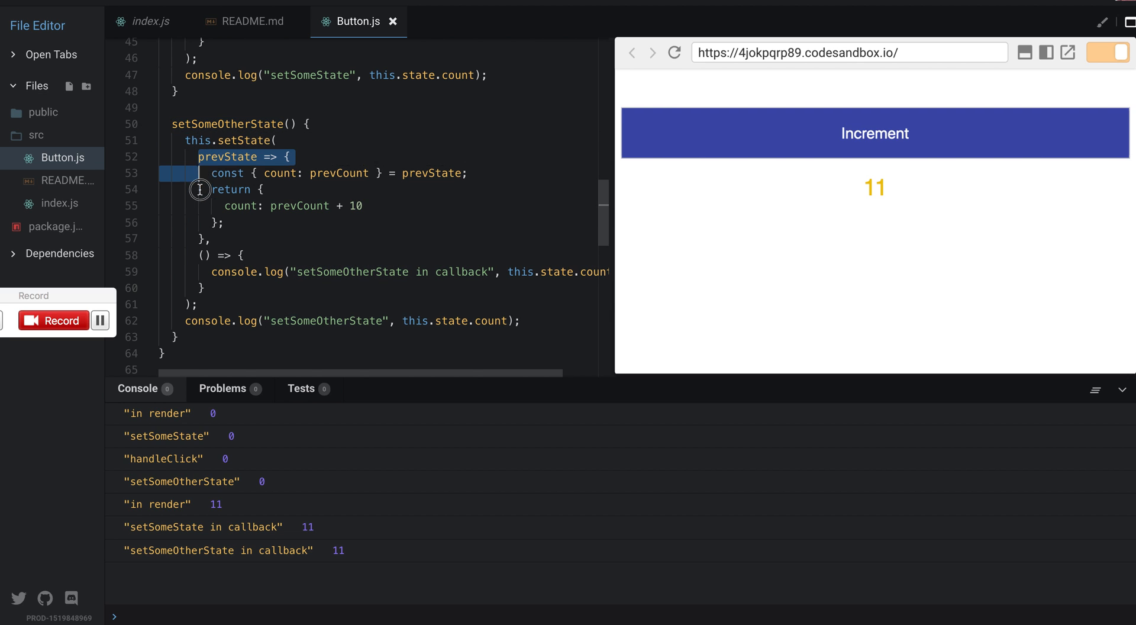
left_click_drag(203, 172, 206, 239)
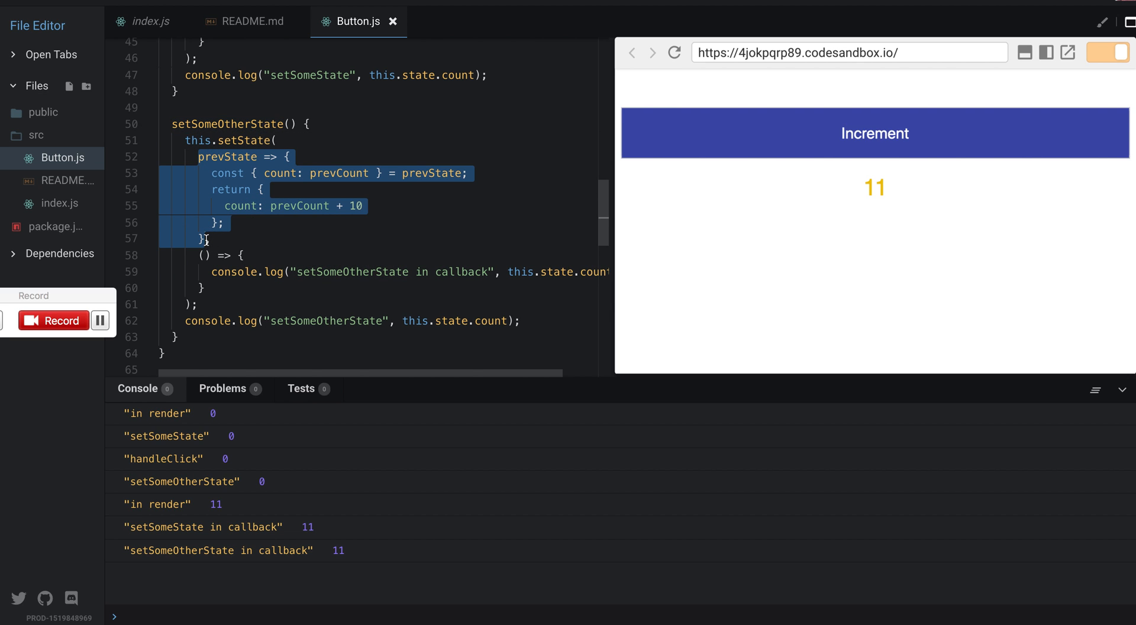
scroll("down", 3)
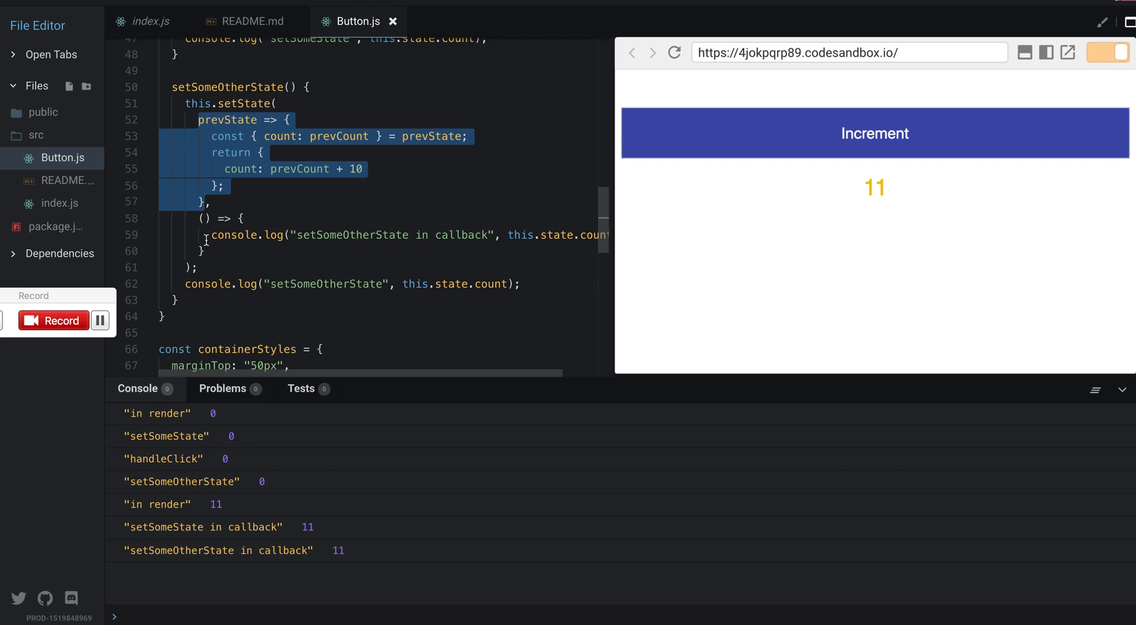
left_click(191, 284)
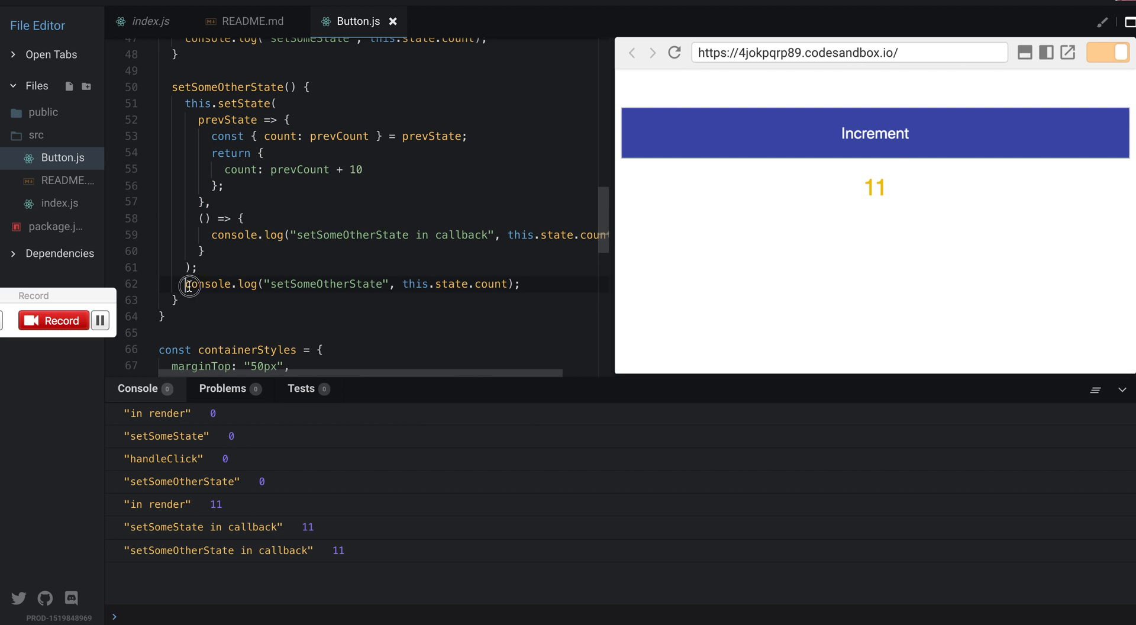
triple_click(348, 283)
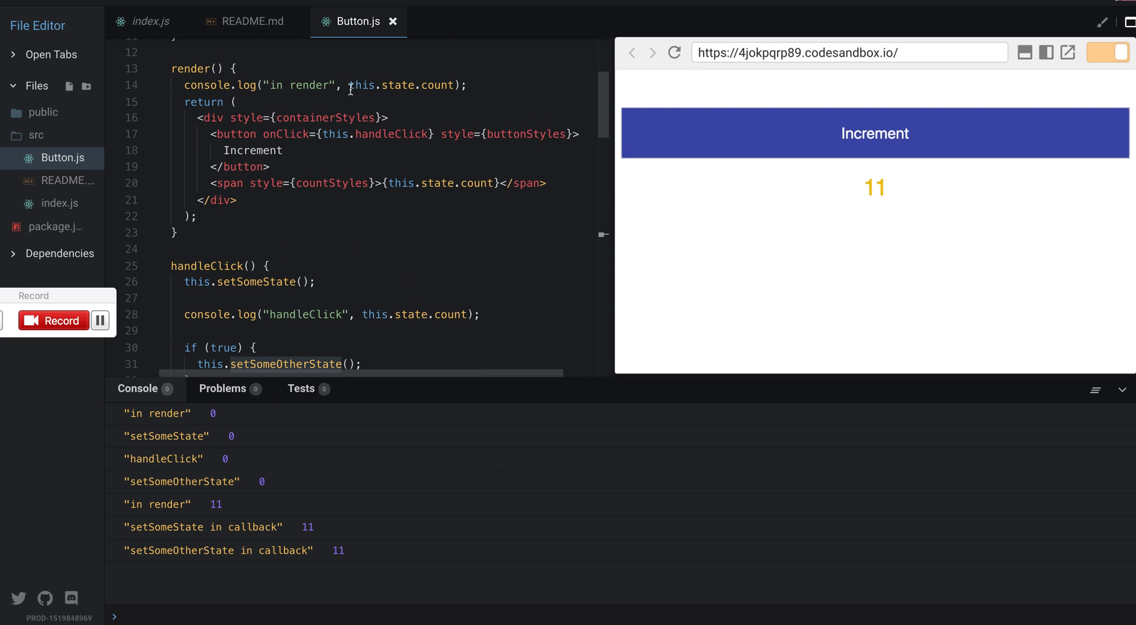
double_click(401, 84)
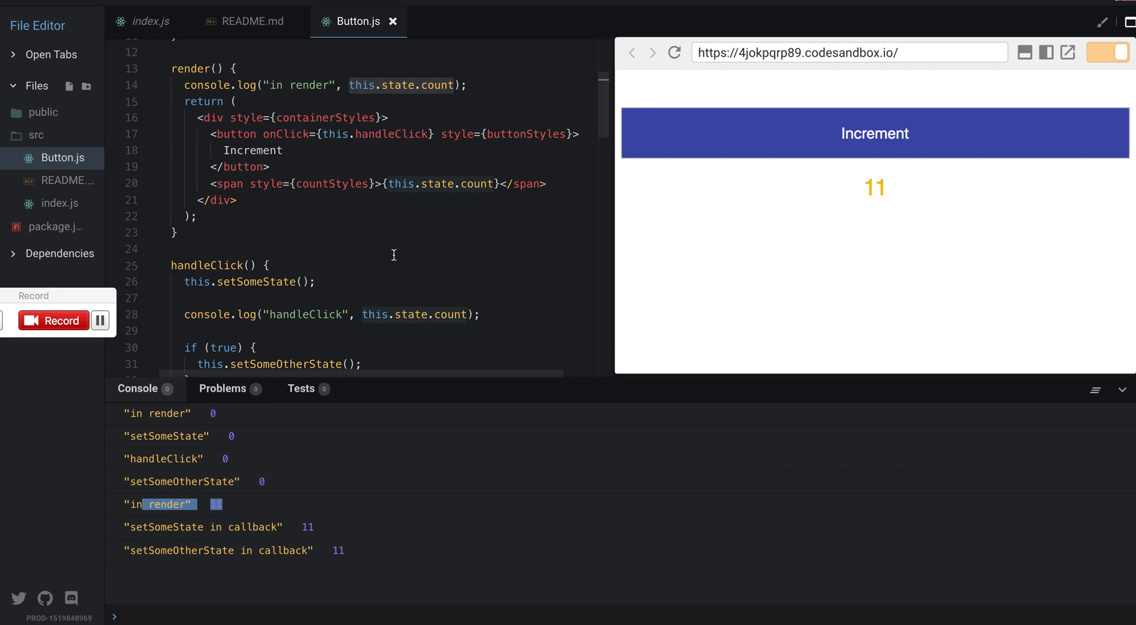
scroll("down", 3)
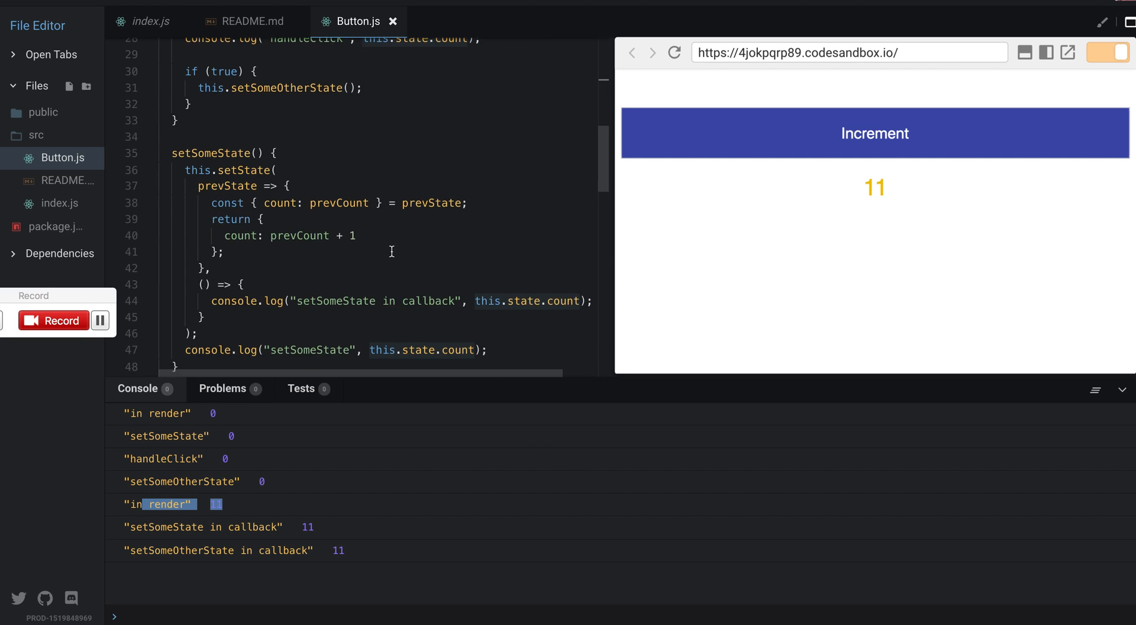
scroll("down", 3)
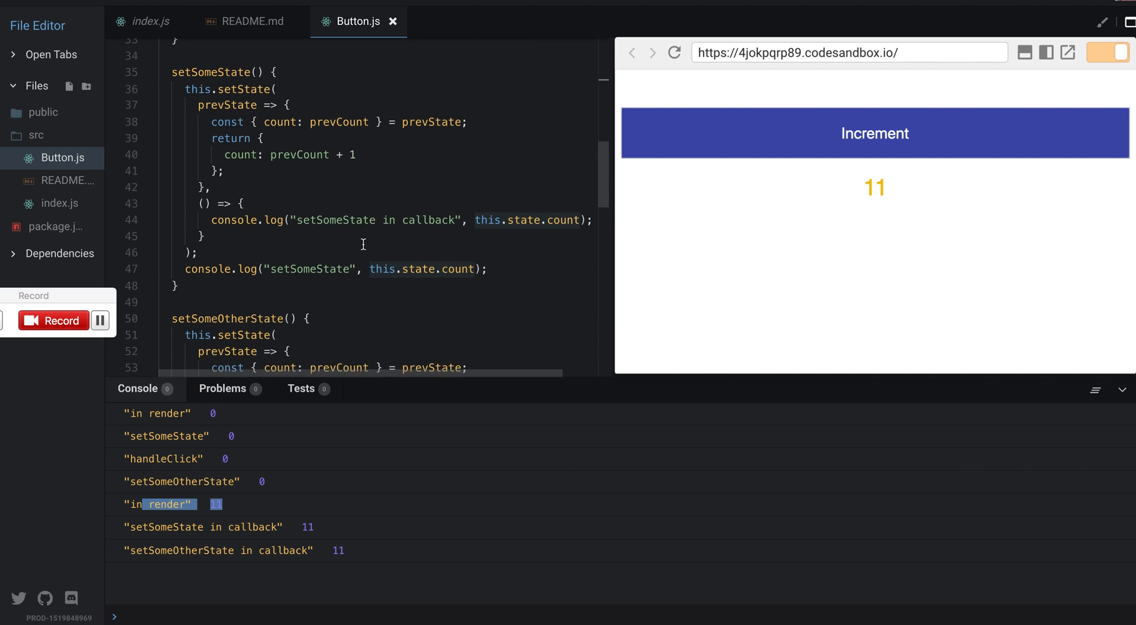
scroll("down", 3)
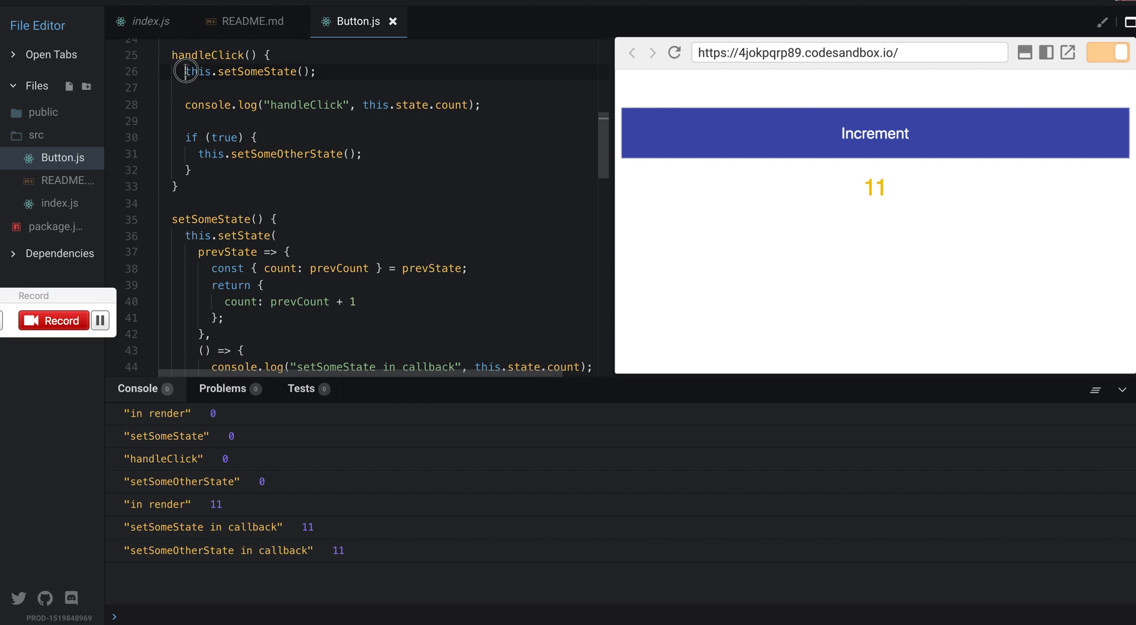
triple_click(250, 71)
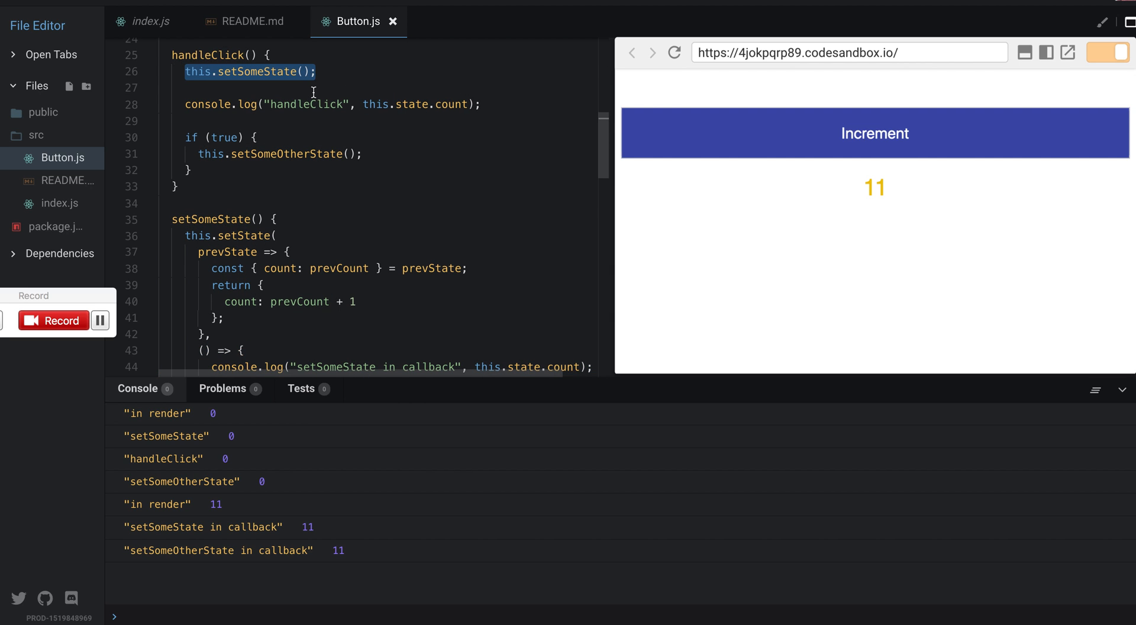
scroll("down", 3)
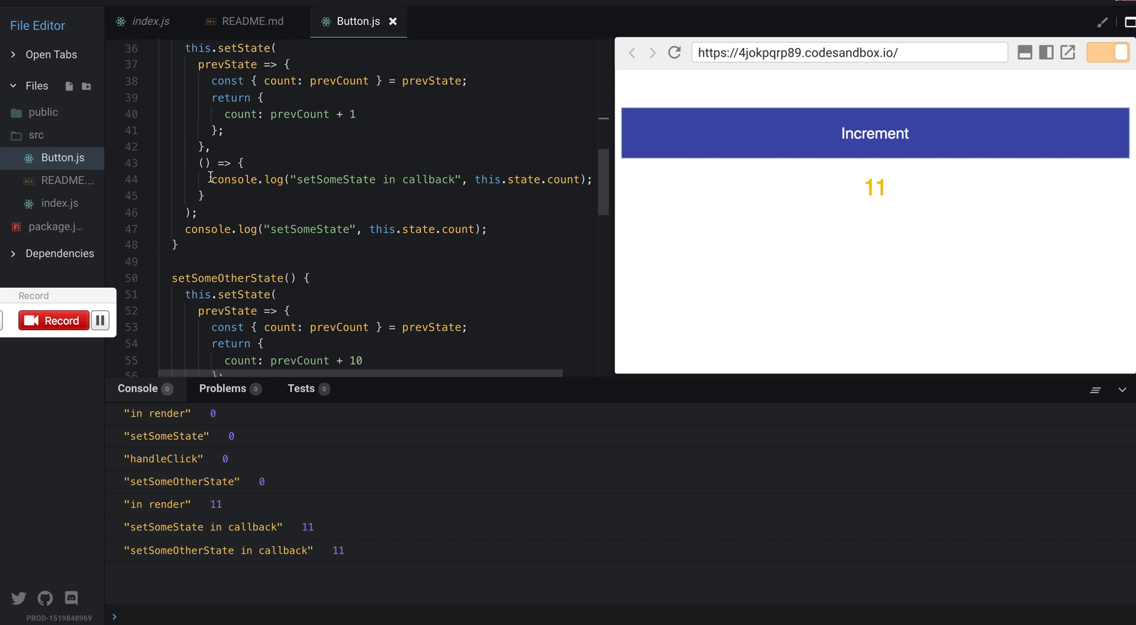
double_click(246, 179)
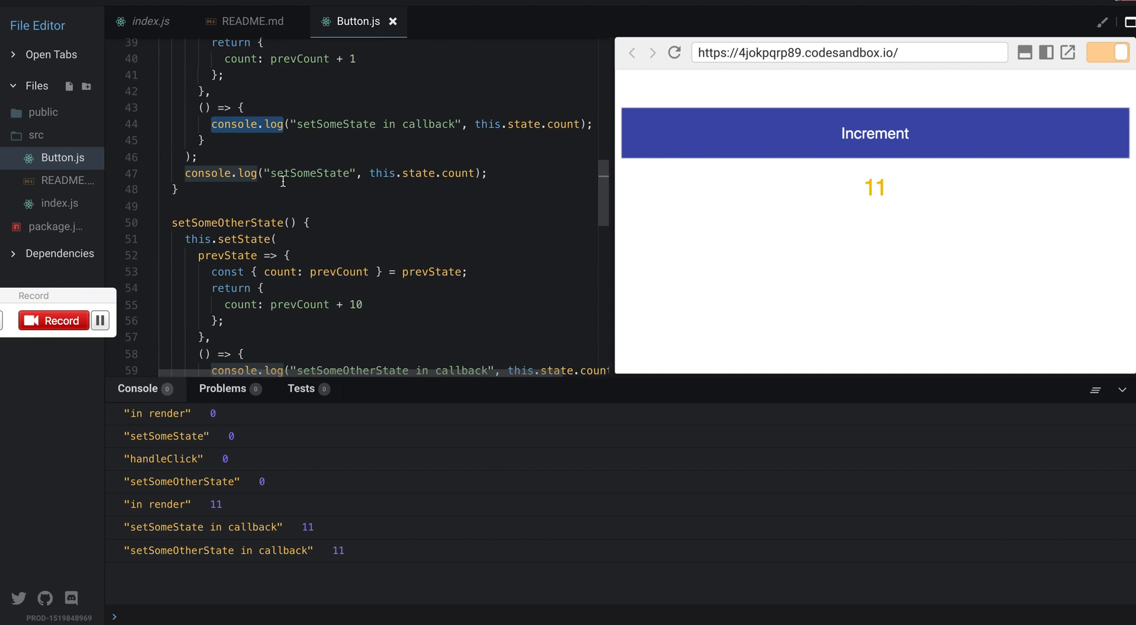
scroll("down", 3)
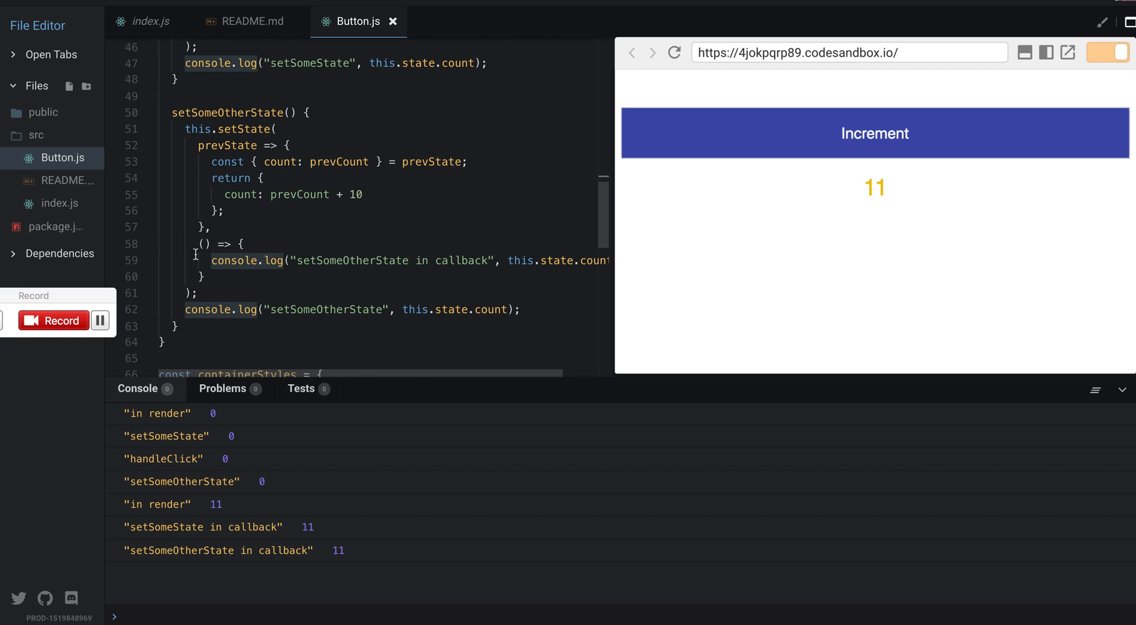
left_click_drag(204, 243, 208, 277)
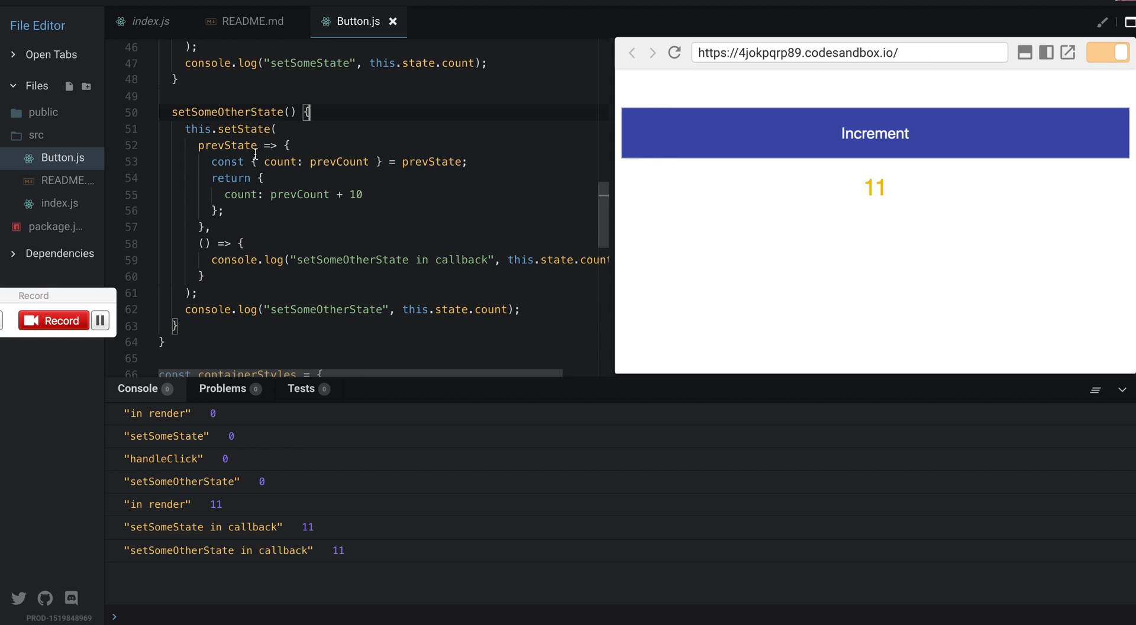
Step: Replace setSomeState's callback log with this.setSomeOtherState() and remove setSomeOtherState's logging callback
left_click_drag(215, 226, 203, 277)
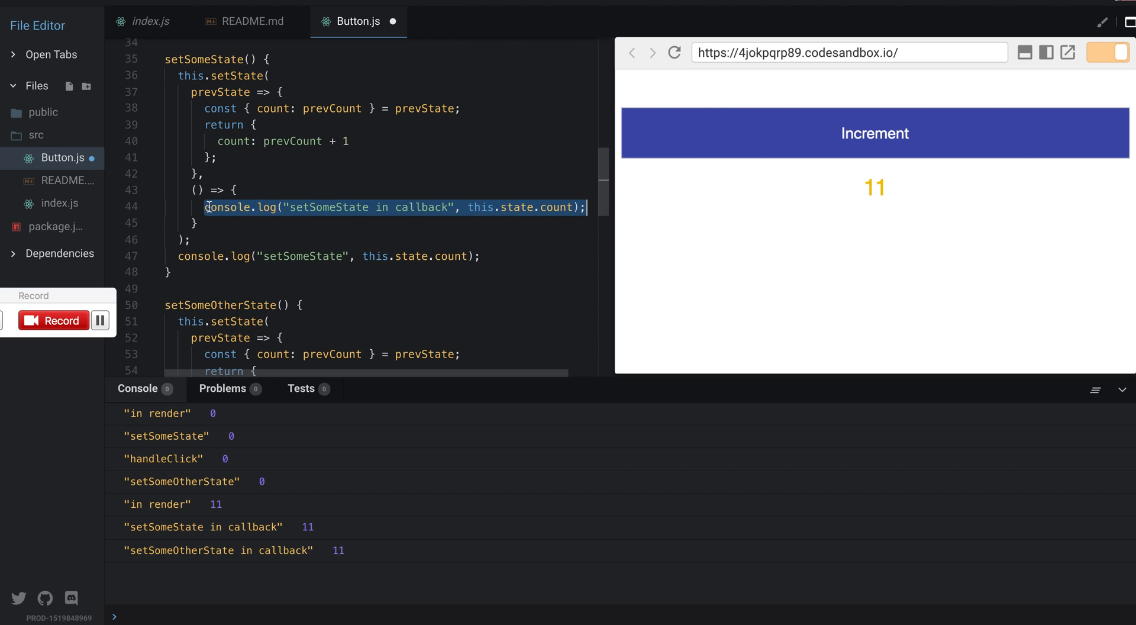
type("this.setSomeOtherState(")
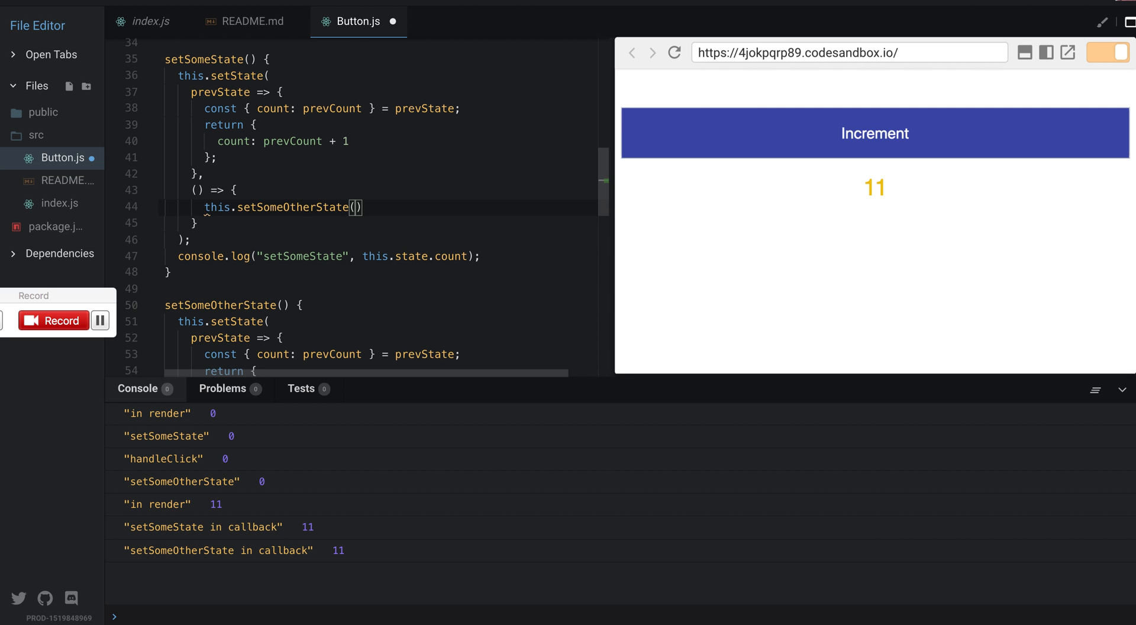
scroll("down", 3)
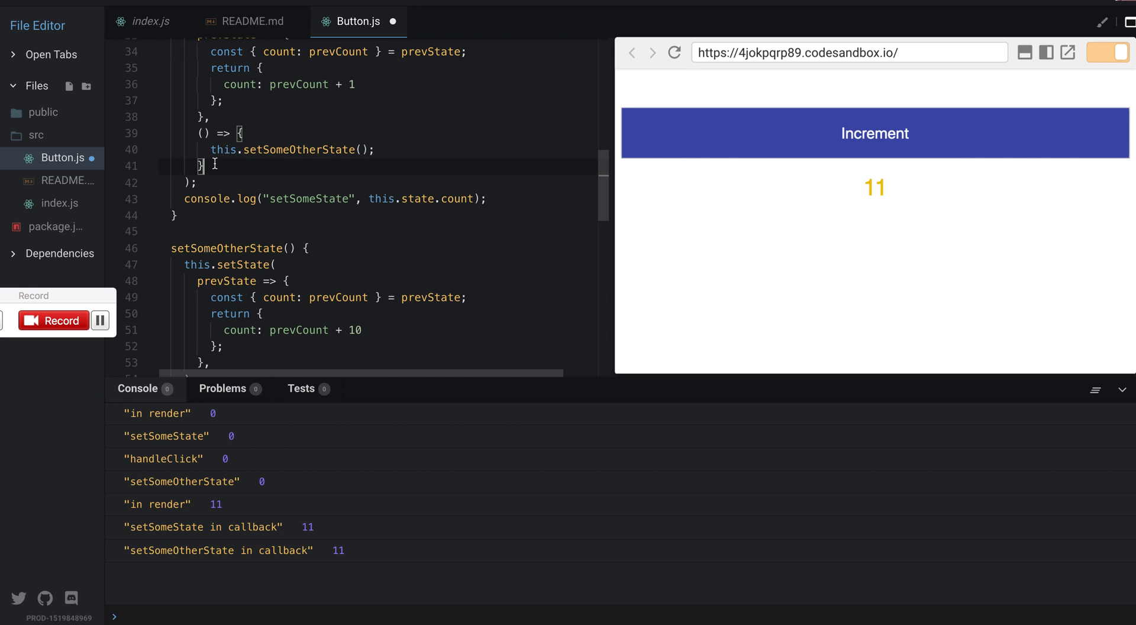
scroll("down", 3)
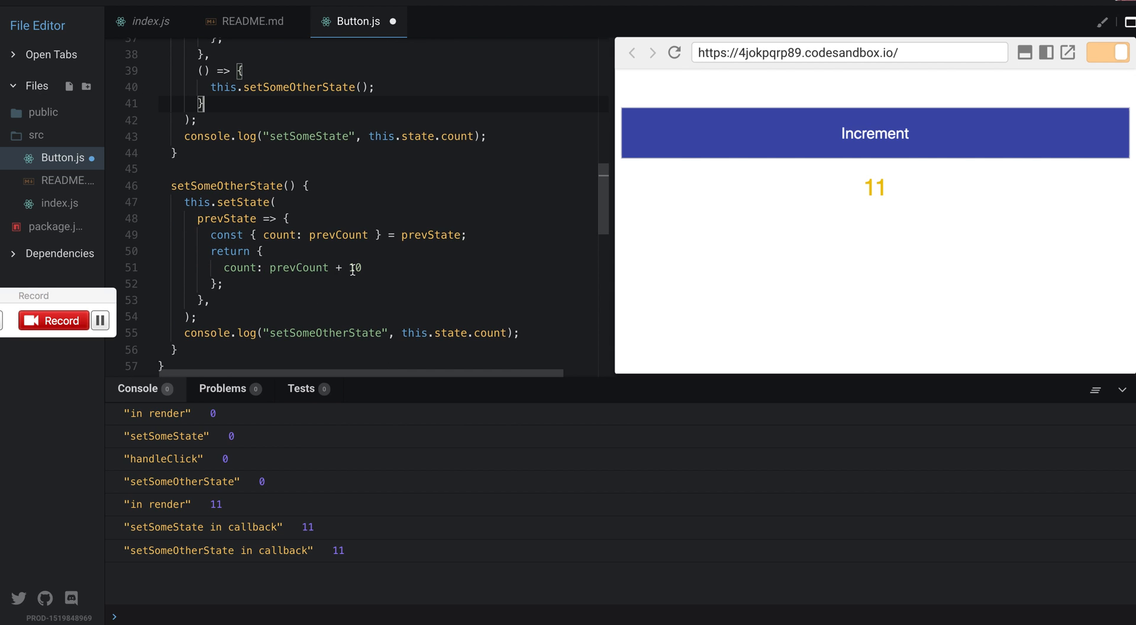
mouse_move(298, 267)
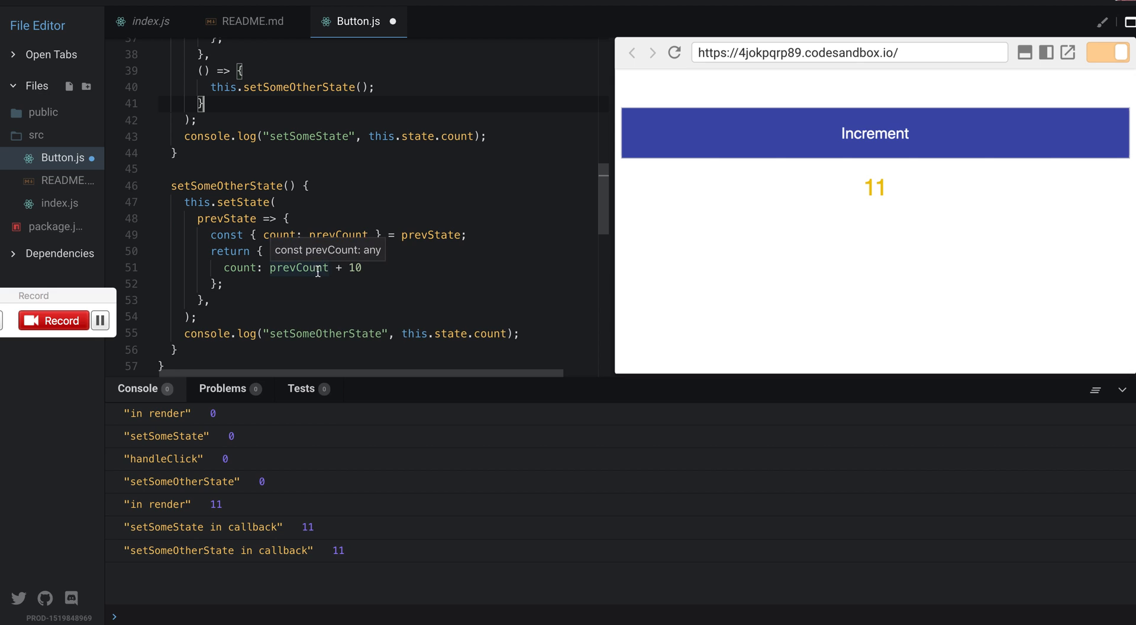
left_click(1096, 390)
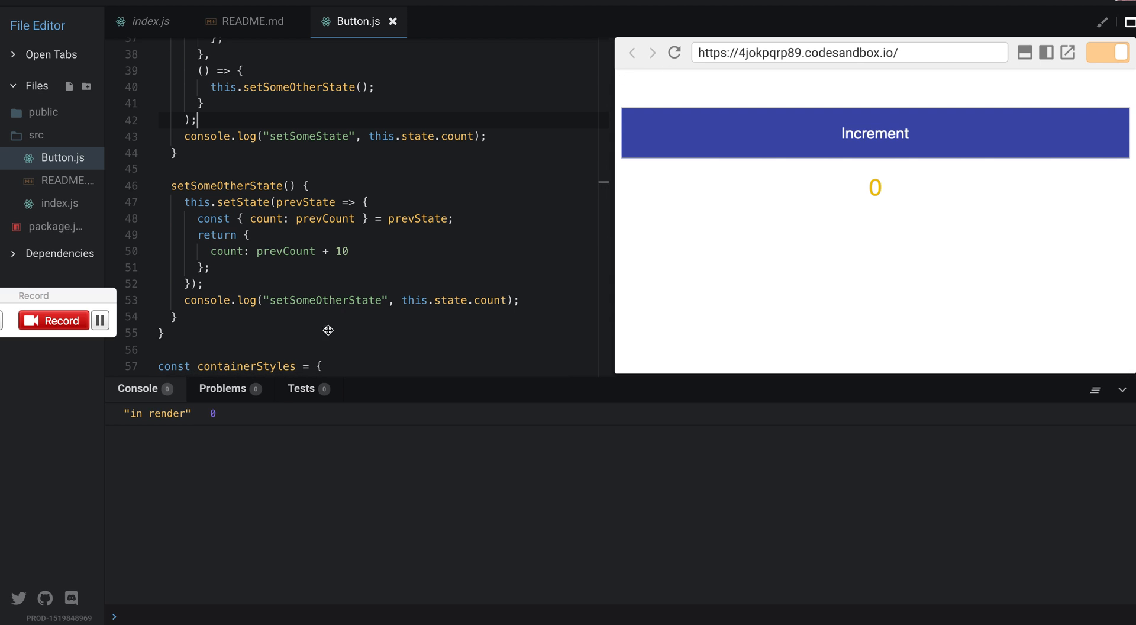
mouse_move(874, 150)
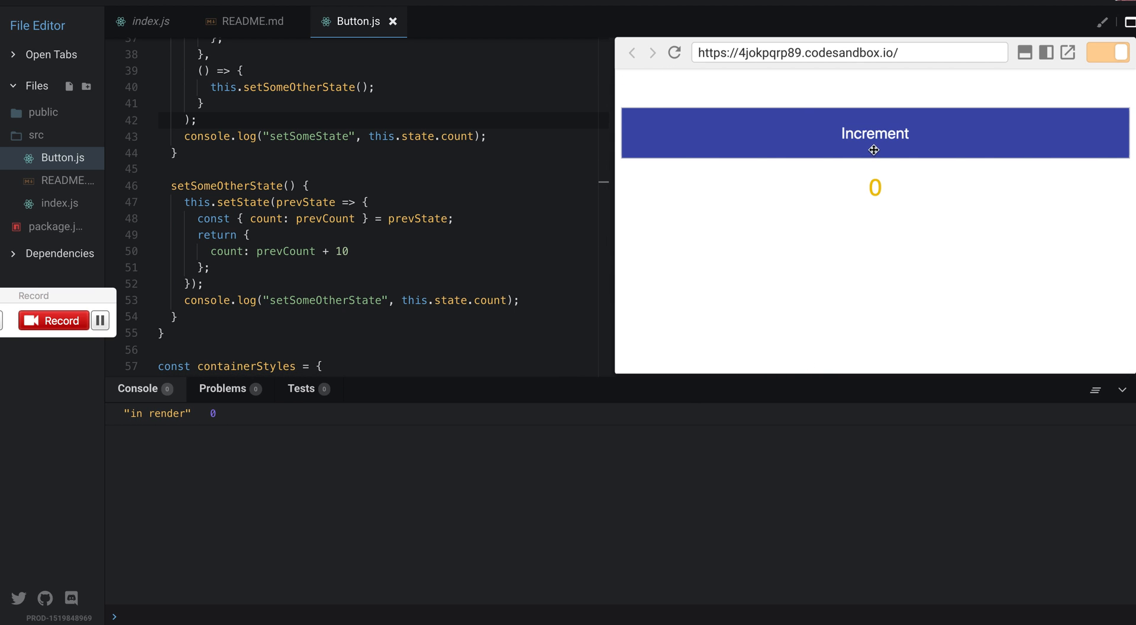
Step: Increment once so the preview shows 11 and the console logs render 0, 1, then 11
left_click(874, 132)
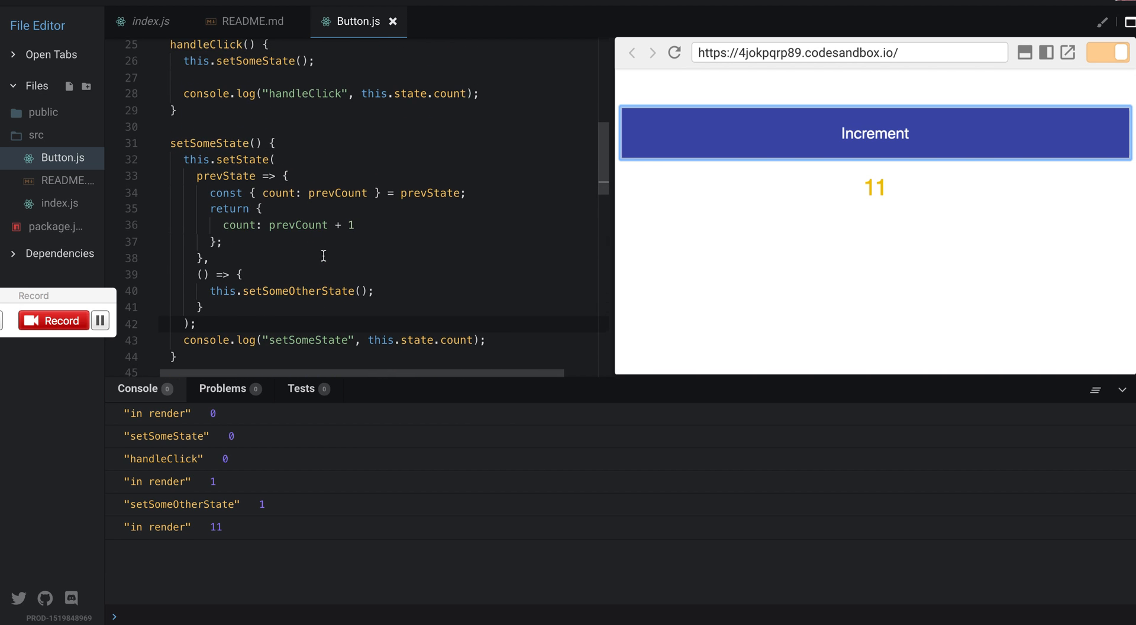
scroll("down", 3)
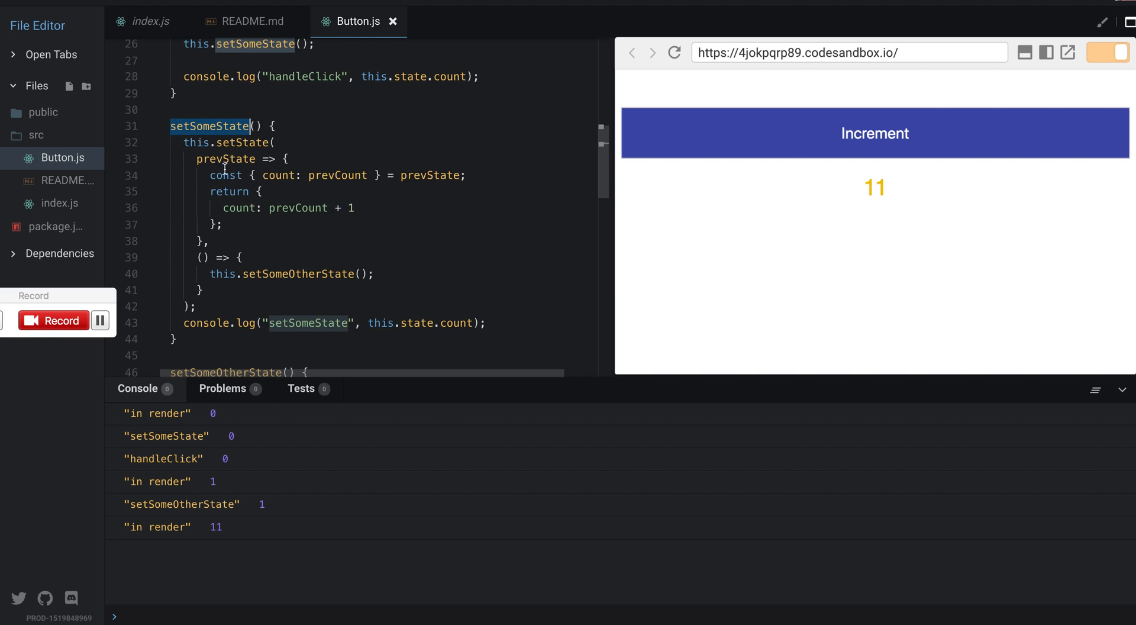
left_click_drag(192, 158, 206, 242)
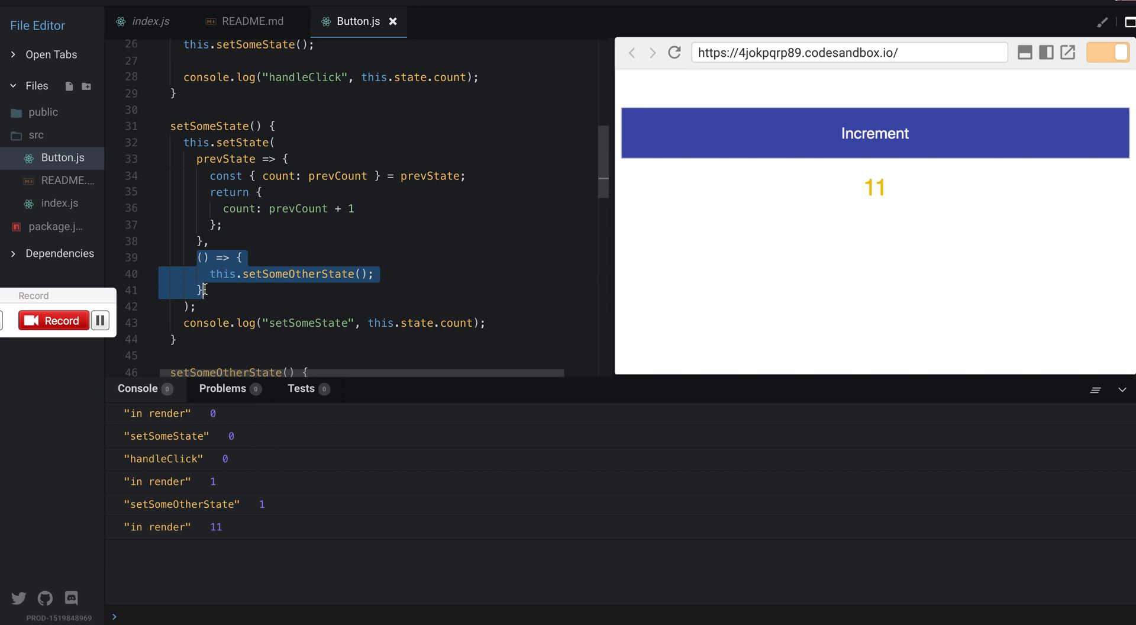
scroll("down", 3)
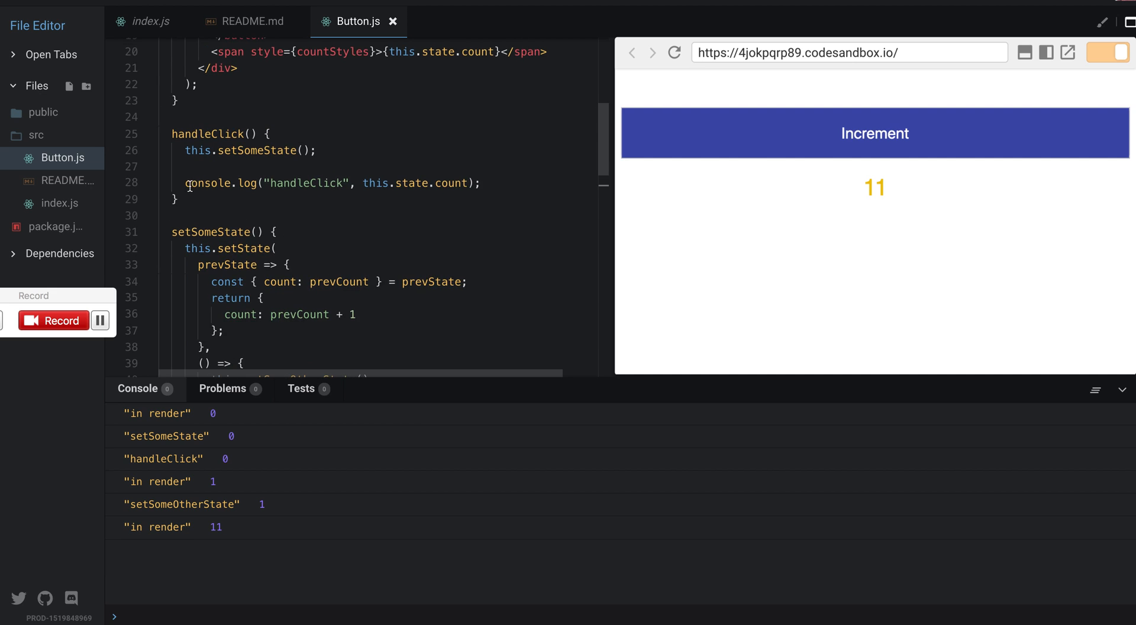
triple_click(332, 182)
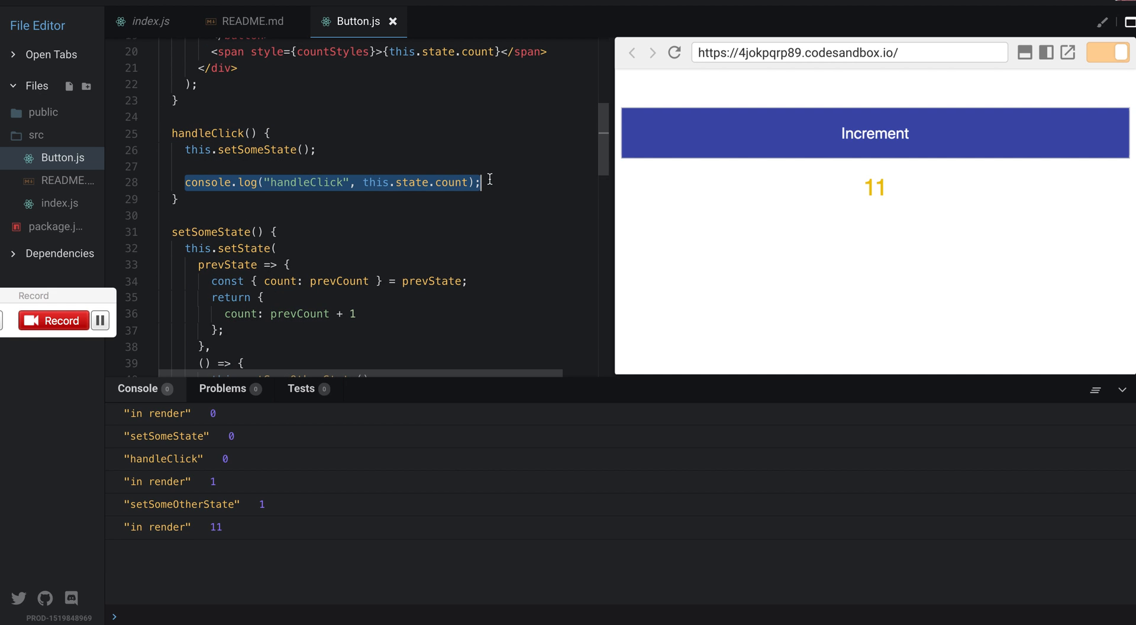
mouse_move(386, 230)
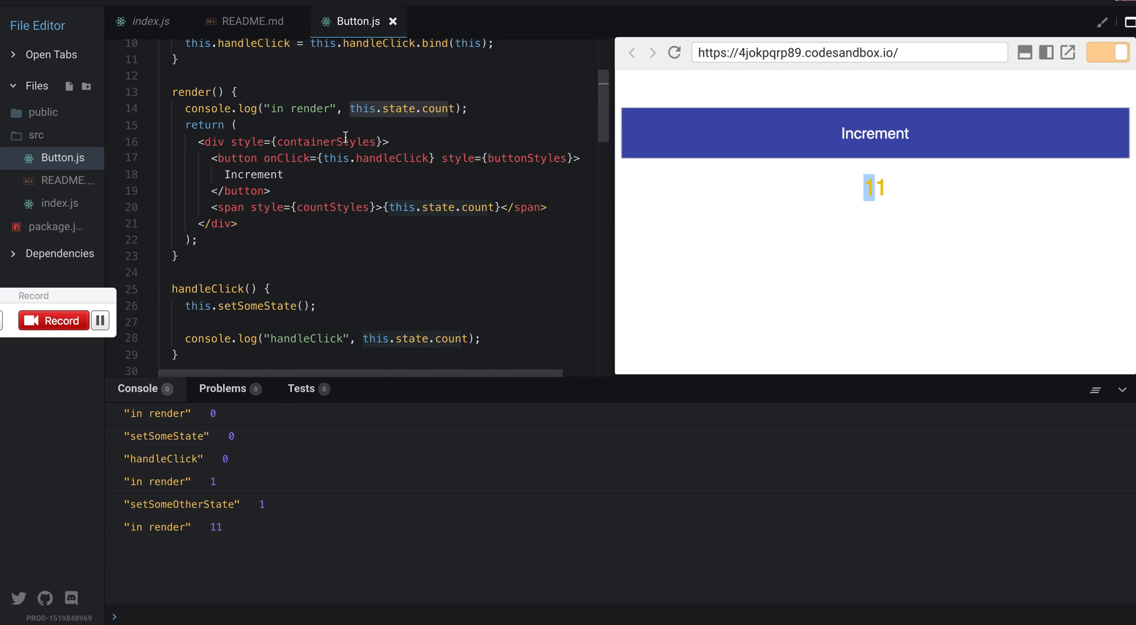
scroll("down", 3)
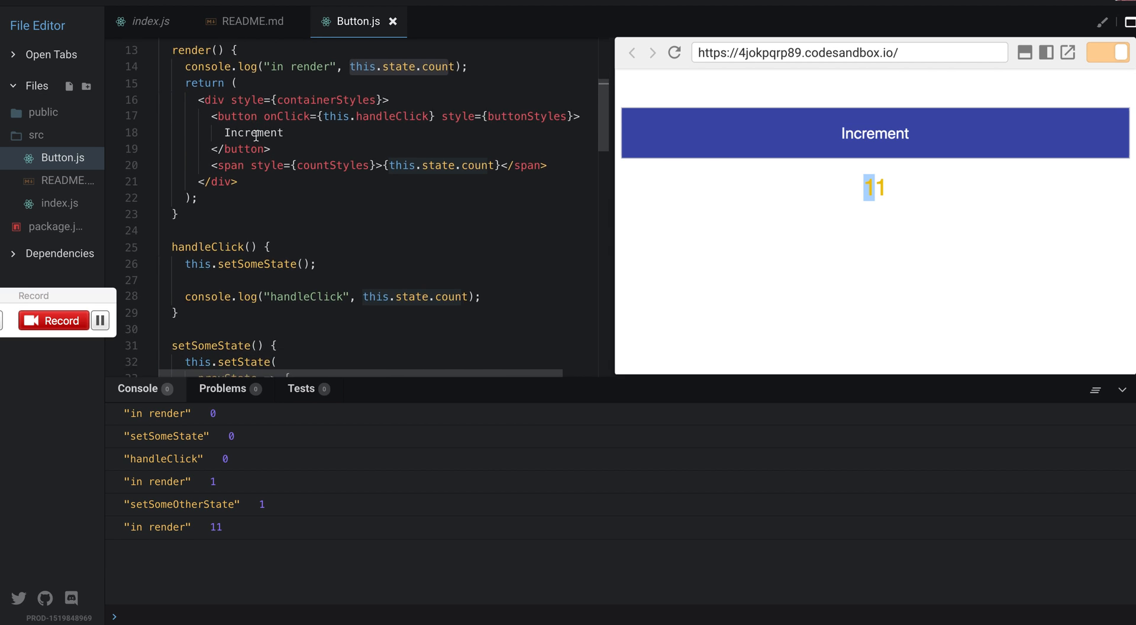
scroll("down", 3)
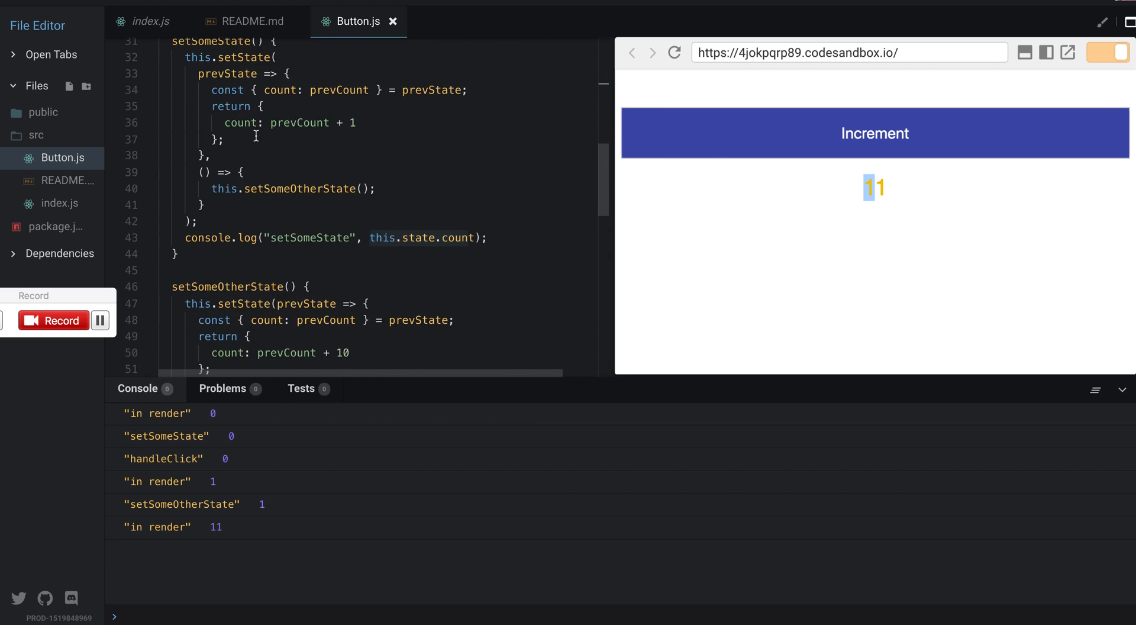
left_click_drag(202, 172, 210, 204)
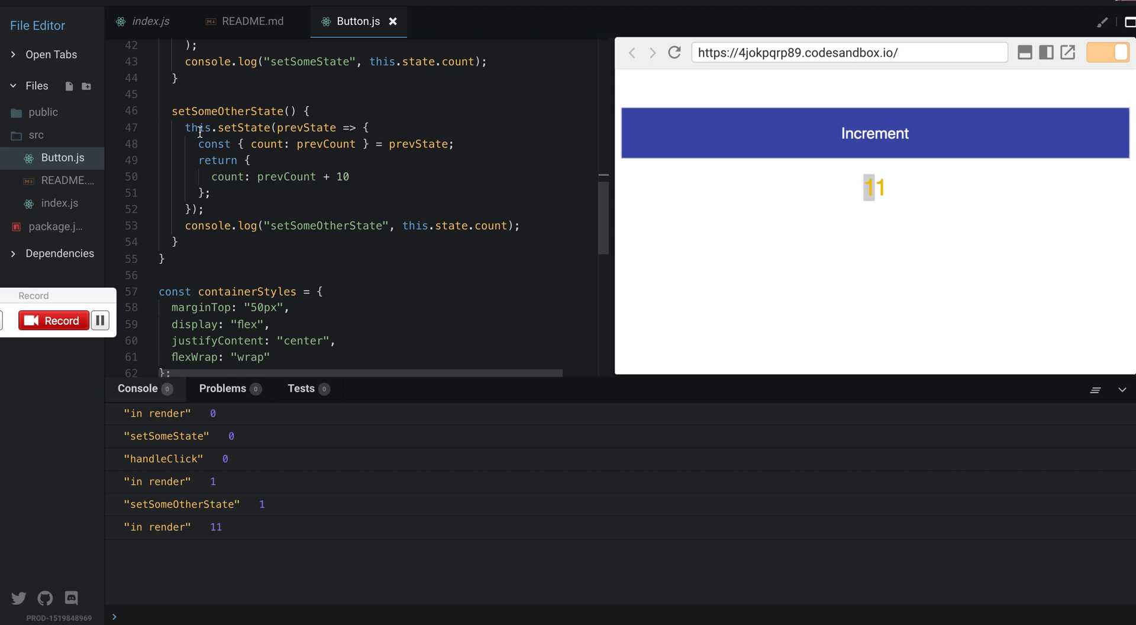
left_click_drag(179, 127, 220, 209)
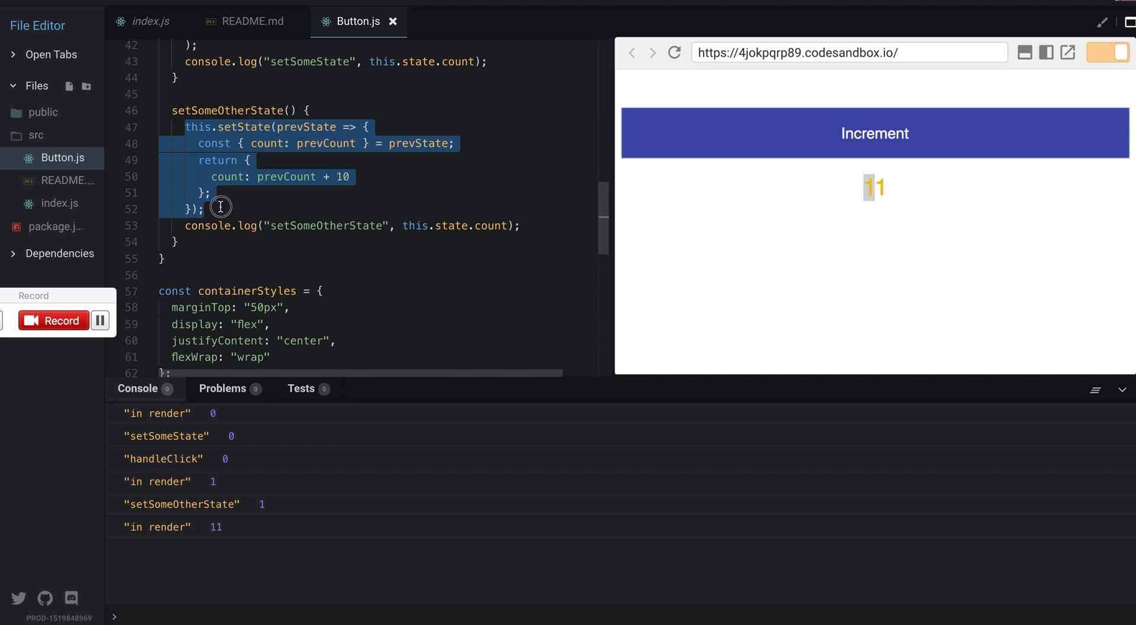
double_click(326, 225)
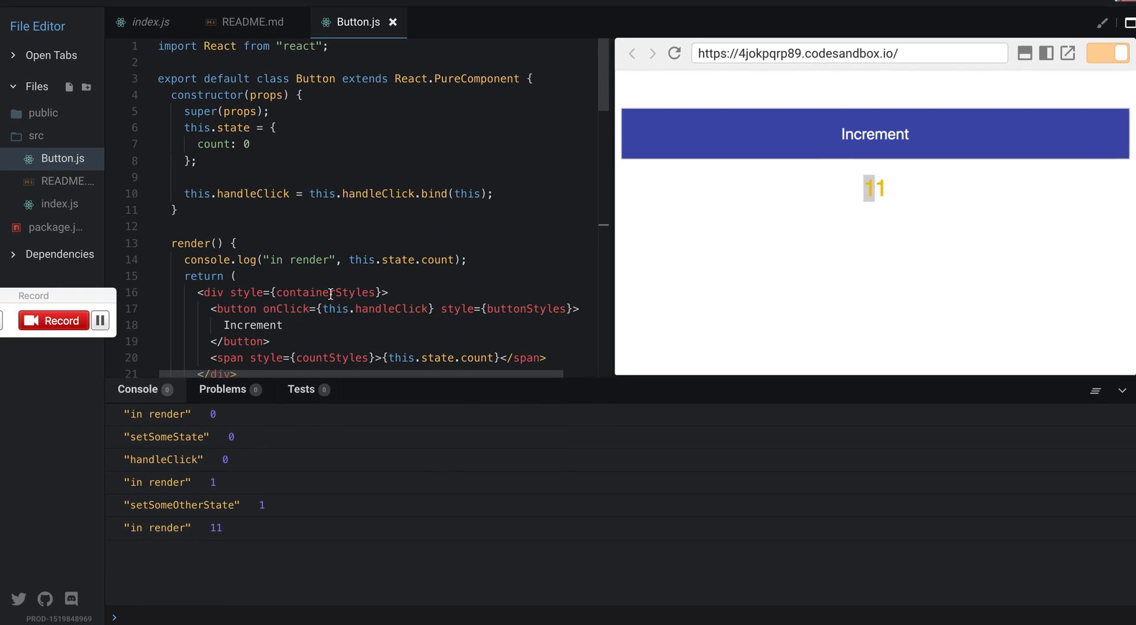
scroll("down", 3)
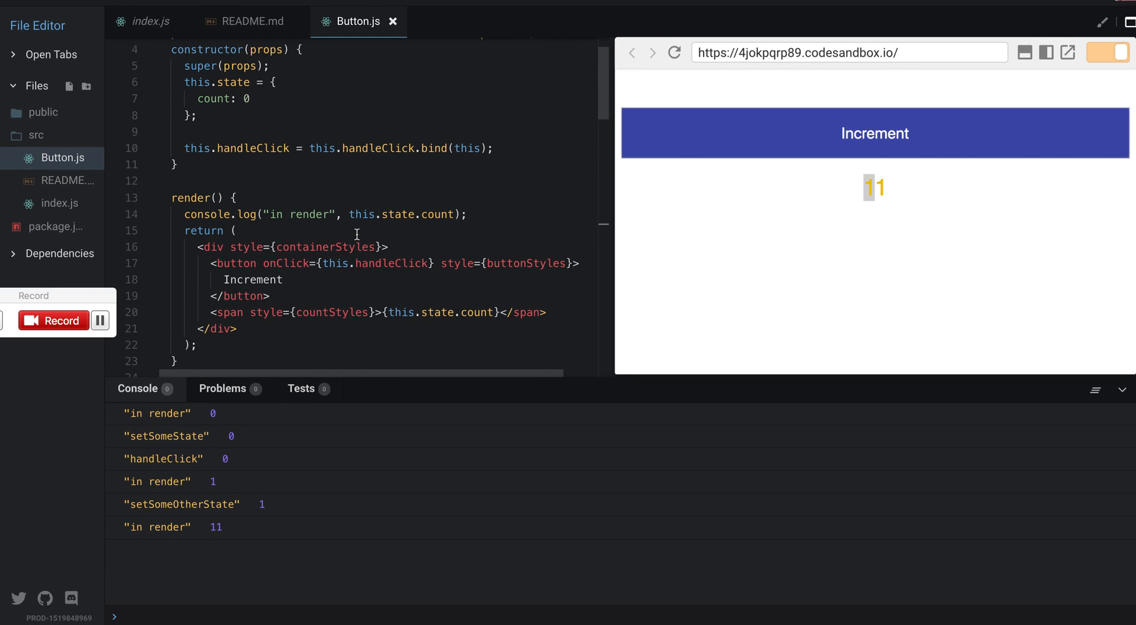
scroll("down", 3)
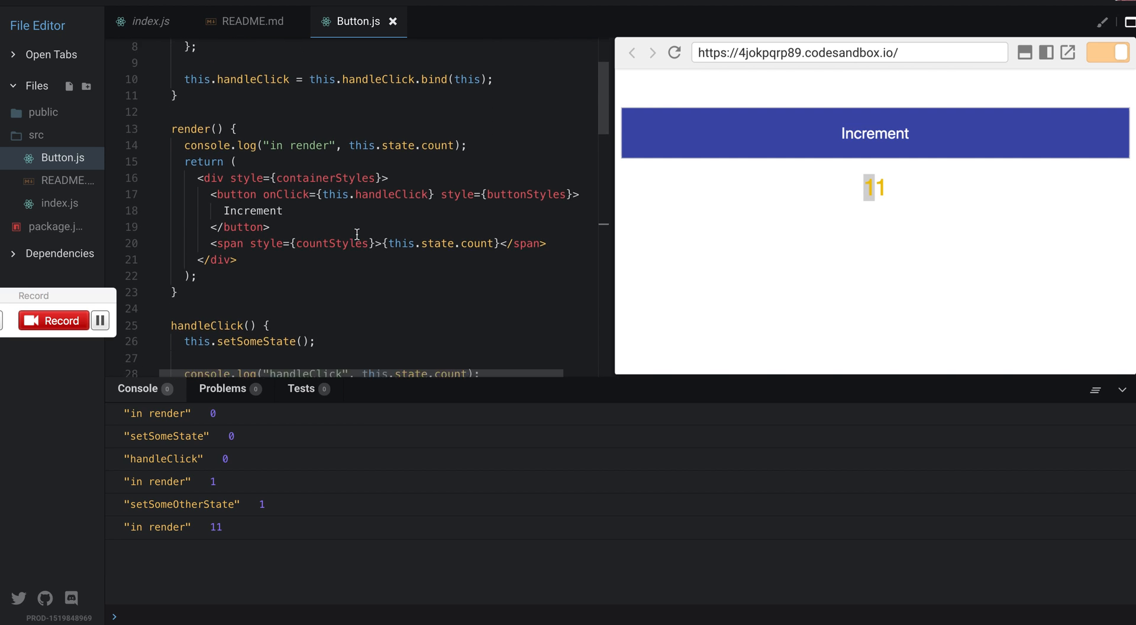
scroll("down", 3)
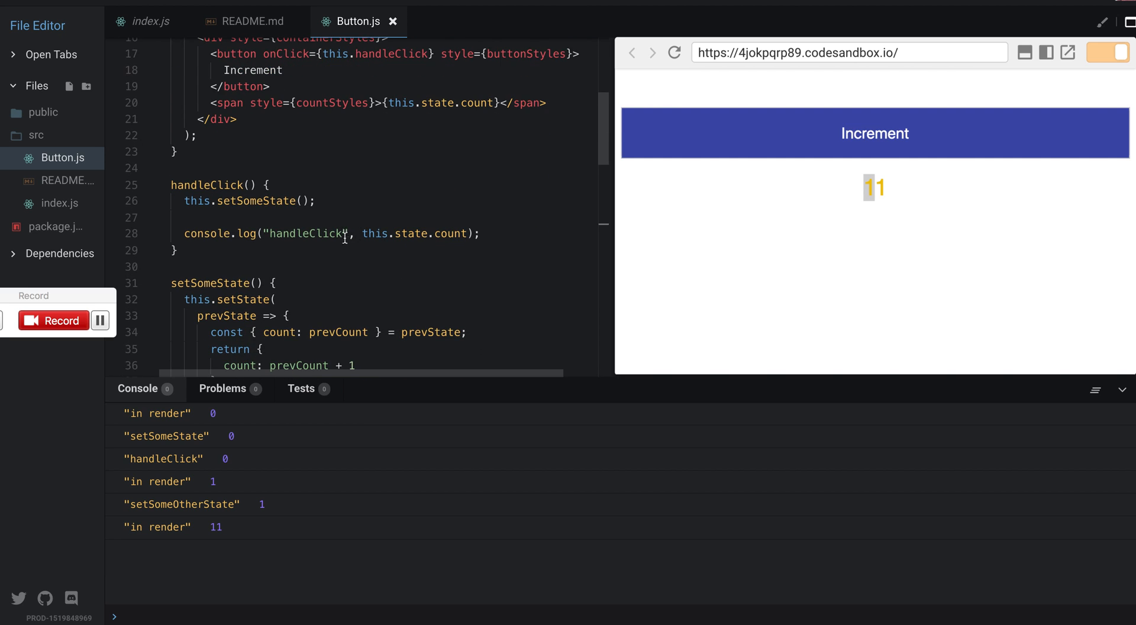
scroll("down", 3)
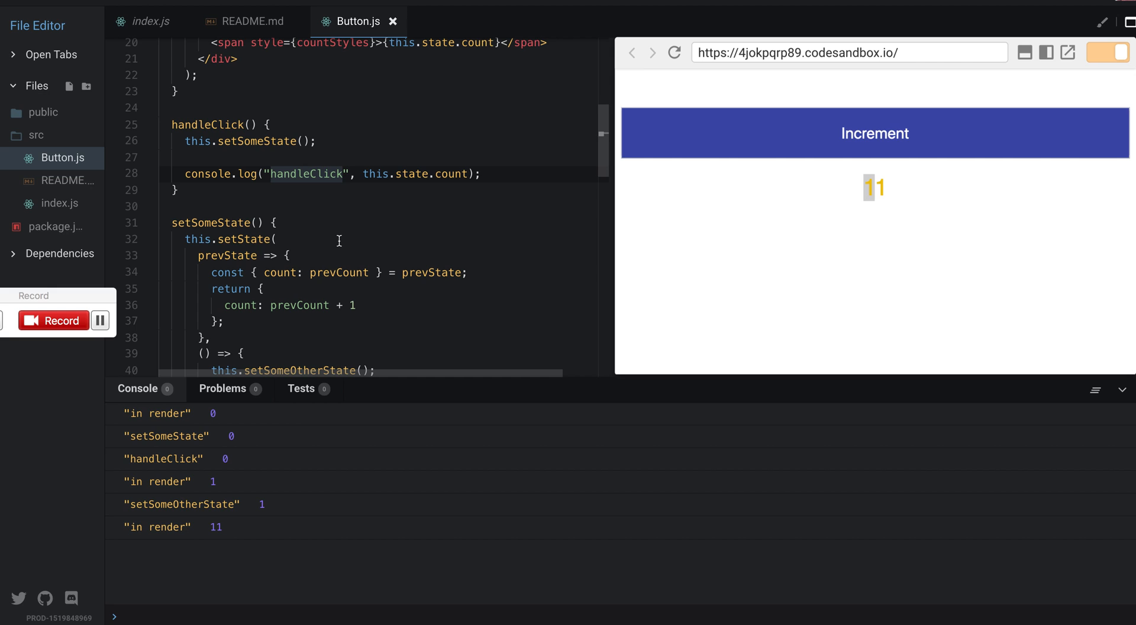
scroll("down", 3)
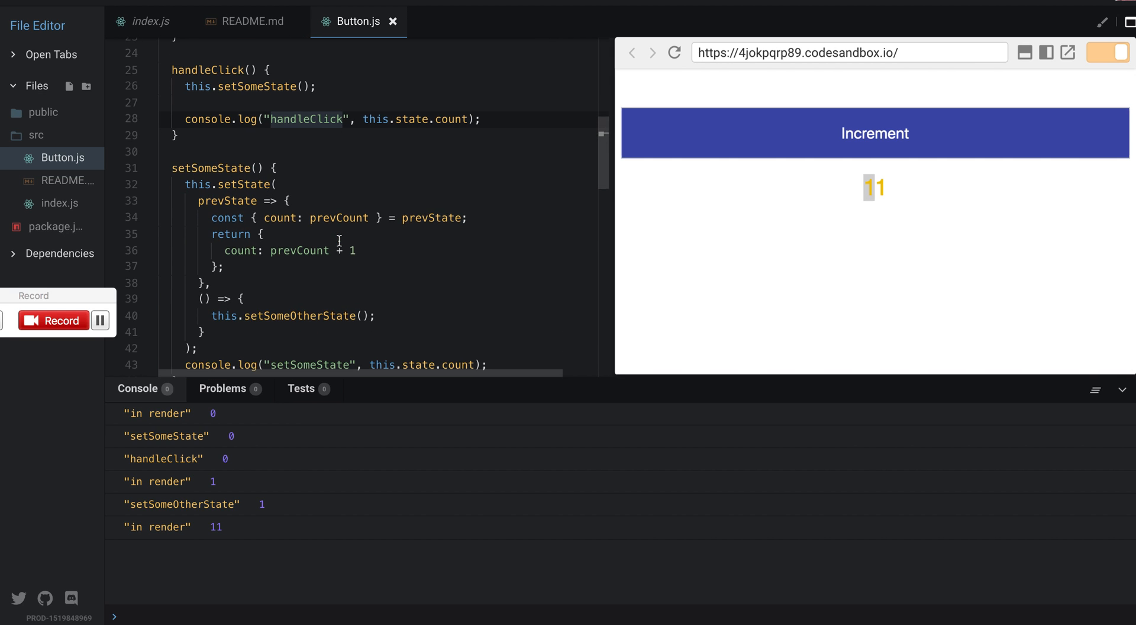